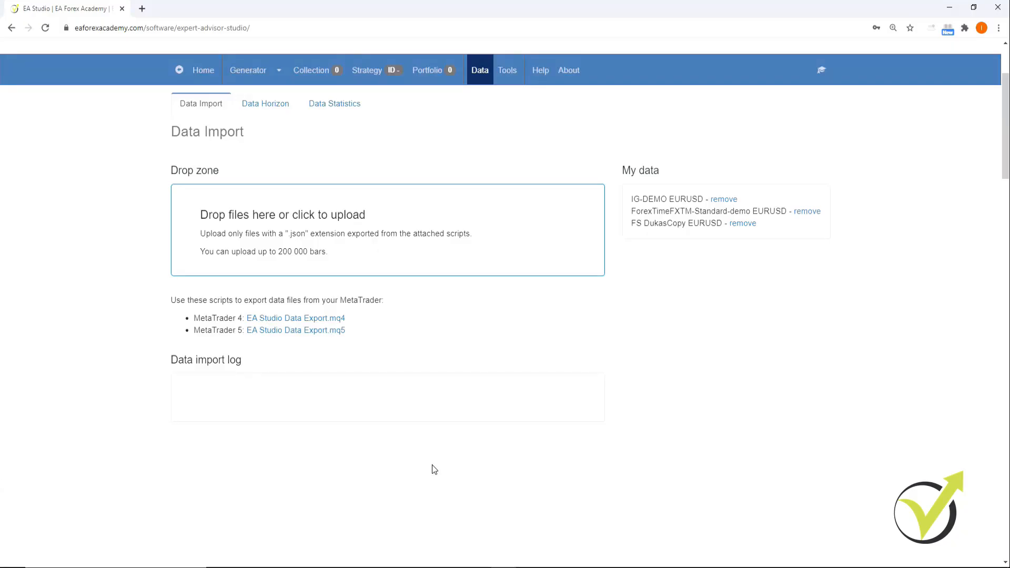
mouse_move(413, 358)
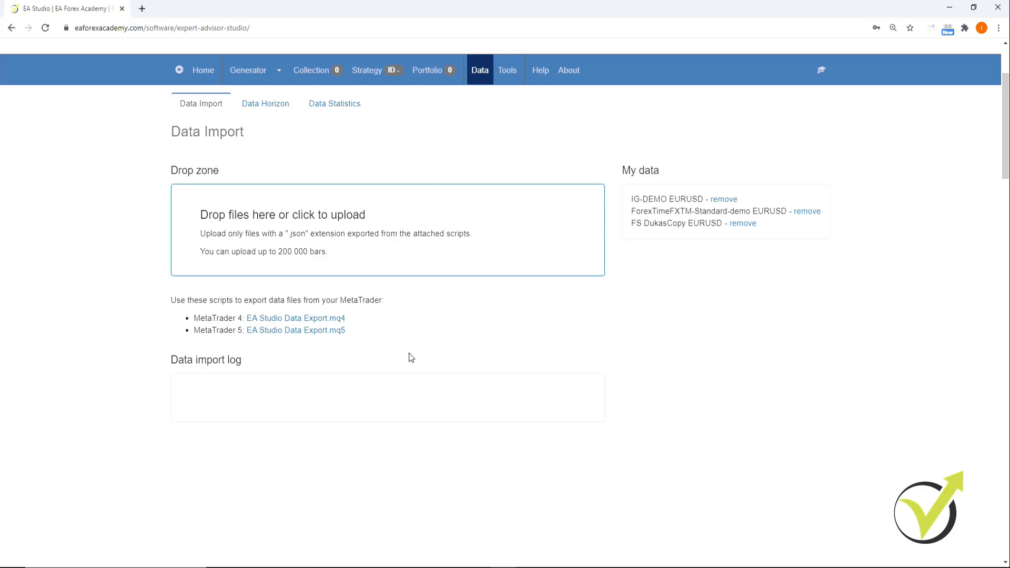
mouse_move(814, 189)
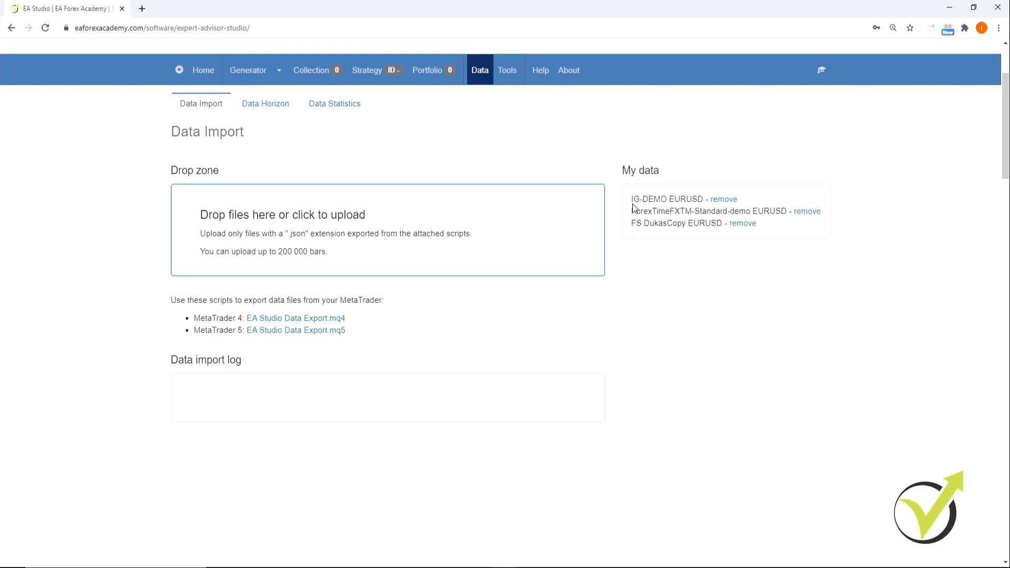
mouse_move(648, 229)
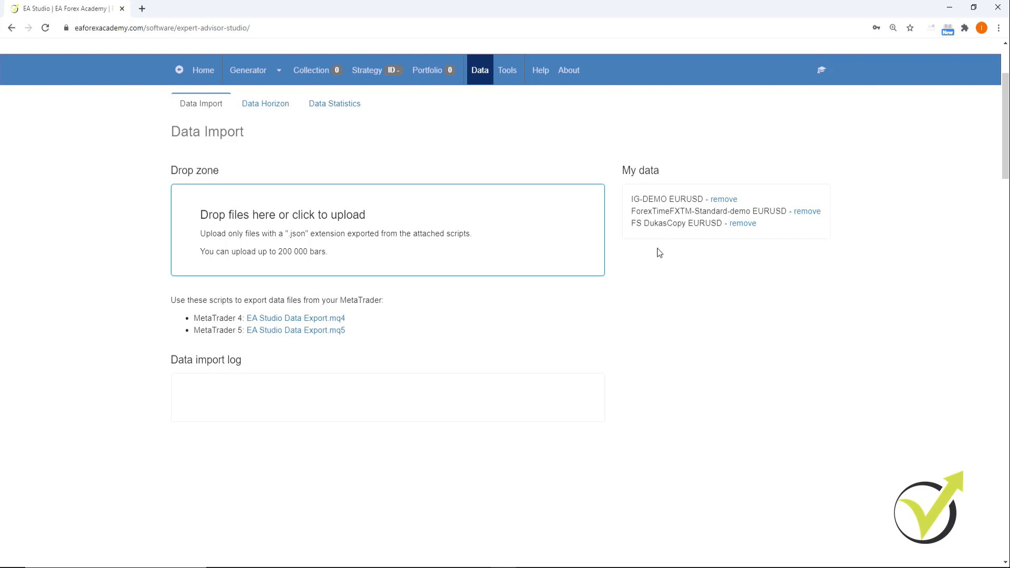
mouse_move(643, 271)
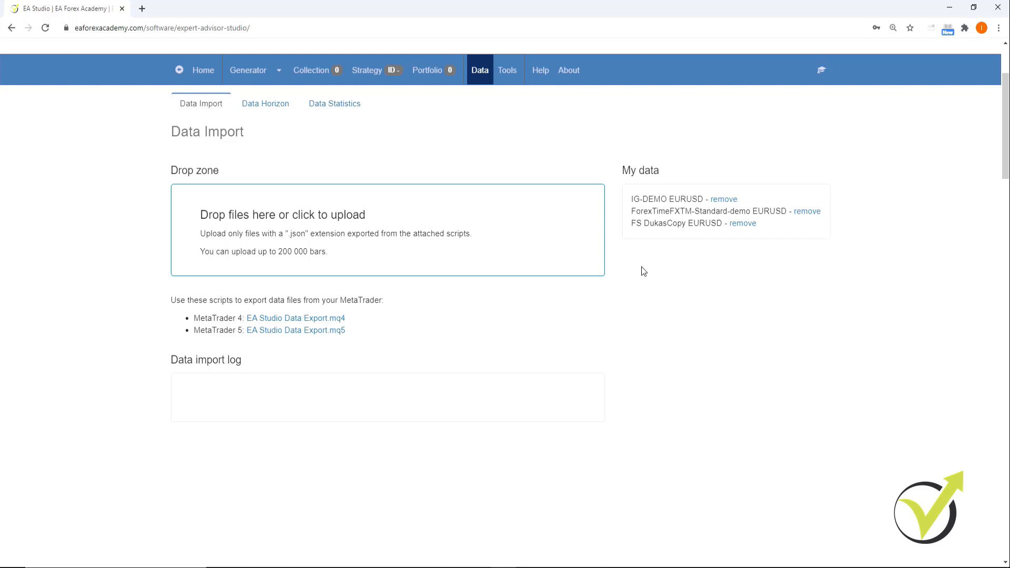
mouse_move(250, 77)
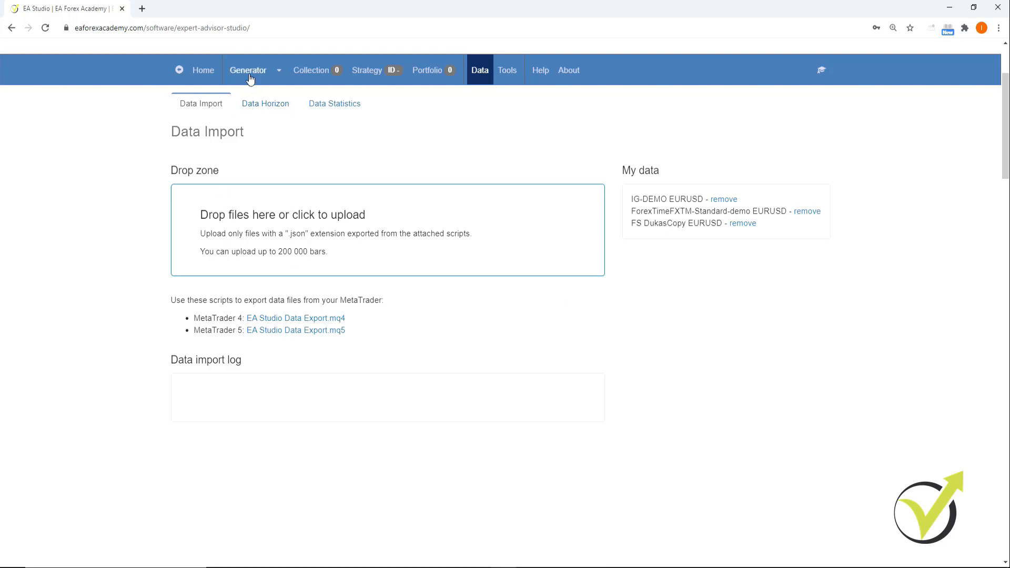
Open the Generator and use MetaTrader-Demo EURUSD H1 as the historical data
left_click(248, 70)
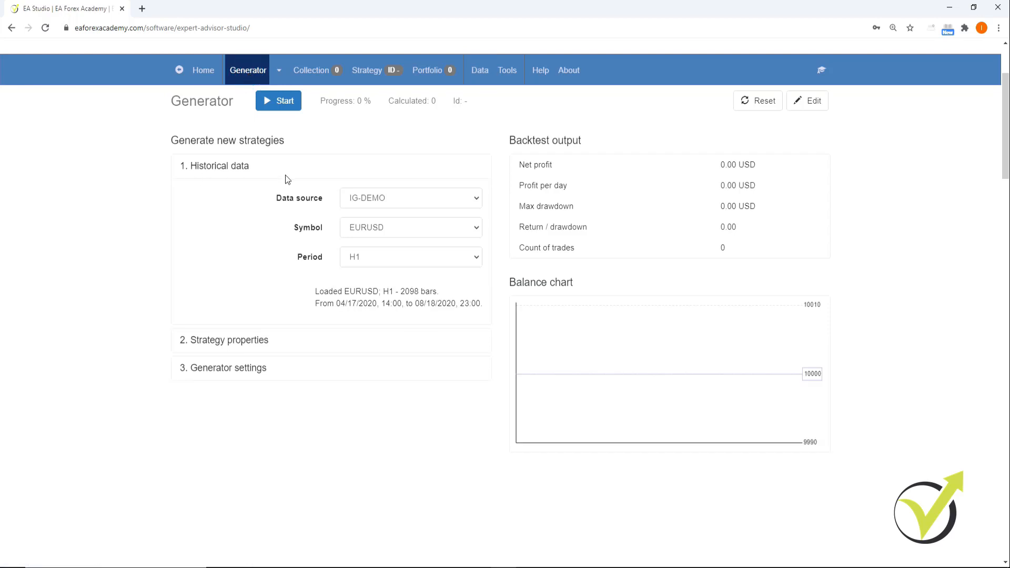
mouse_move(271, 207)
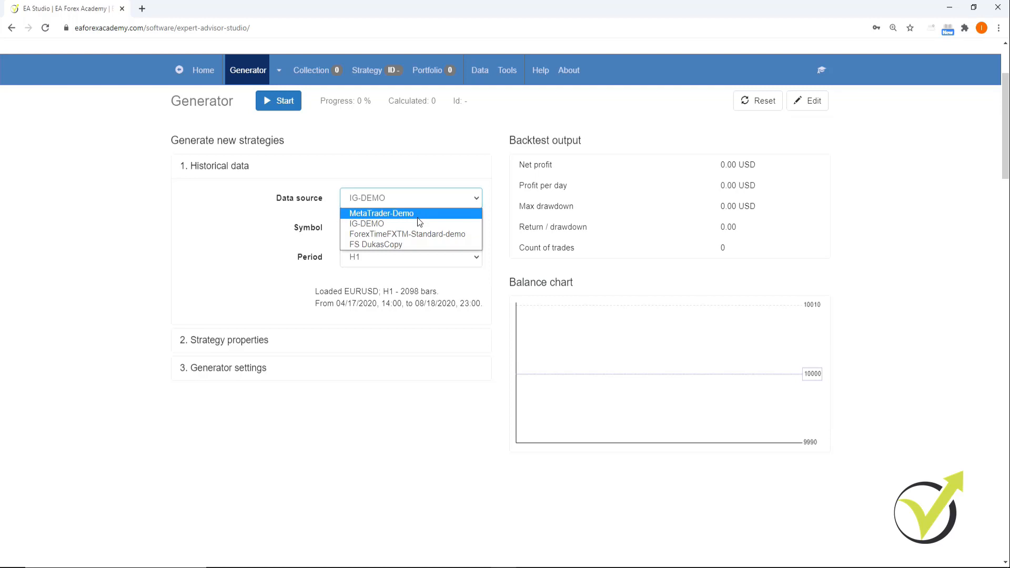
left_click(381, 213)
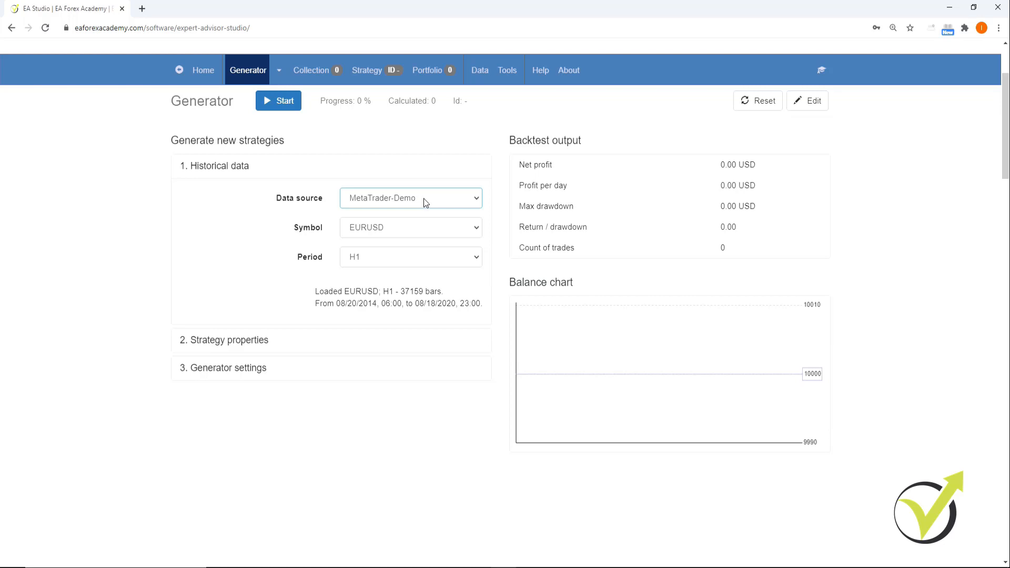
mouse_move(430, 200)
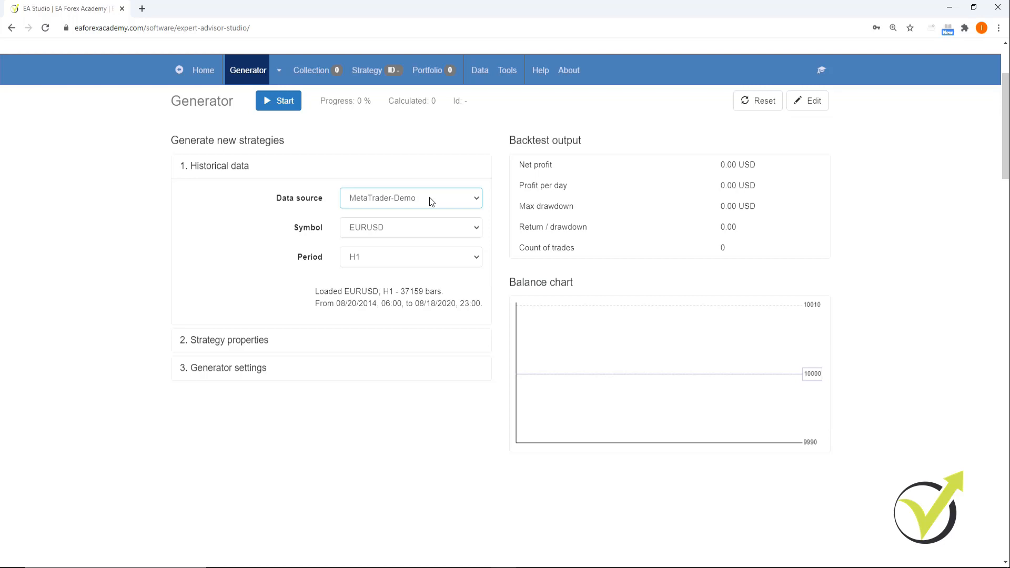
mouse_move(214, 181)
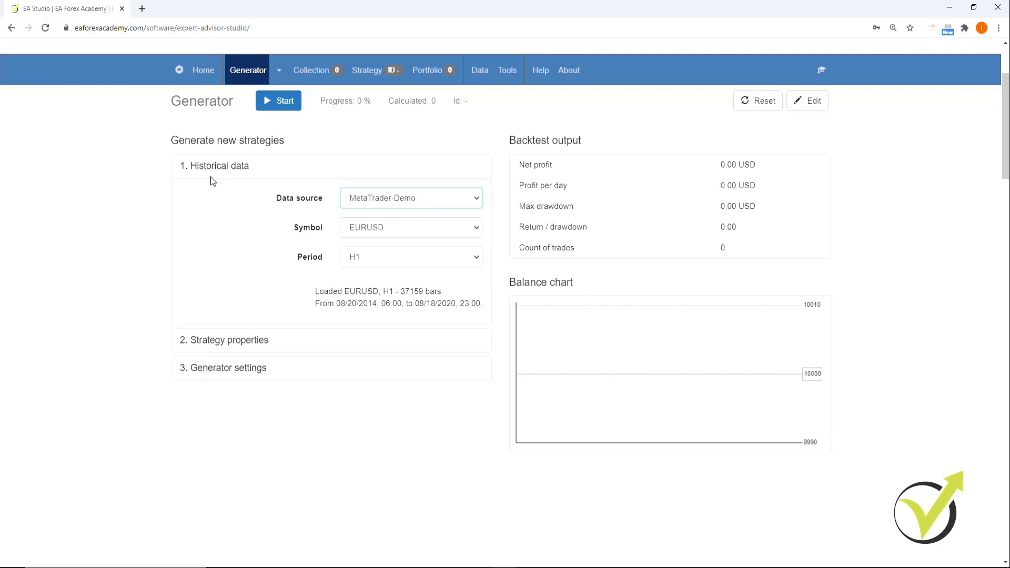
mouse_move(433, 199)
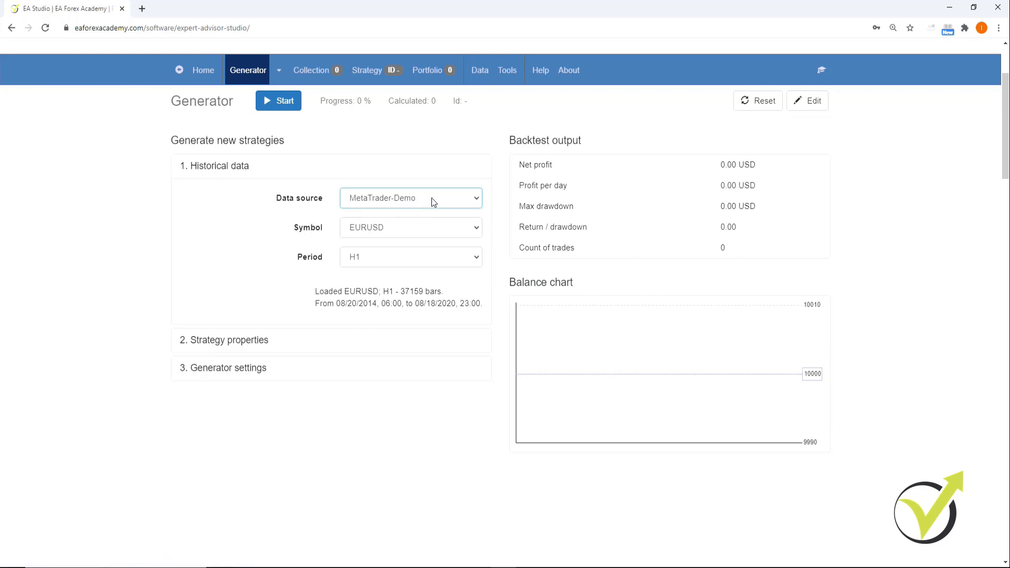
mouse_move(472, 234)
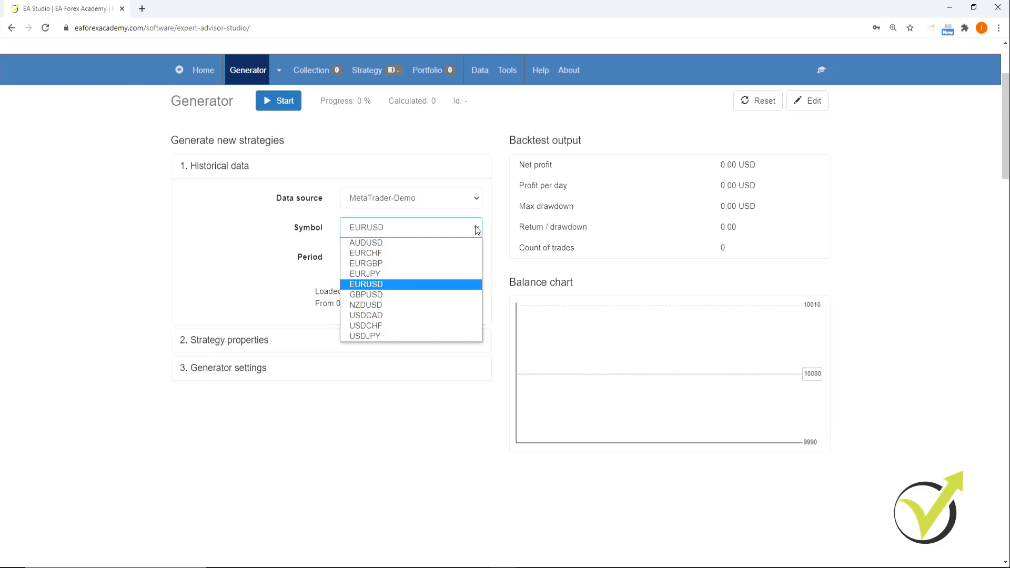
left_click(365, 284)
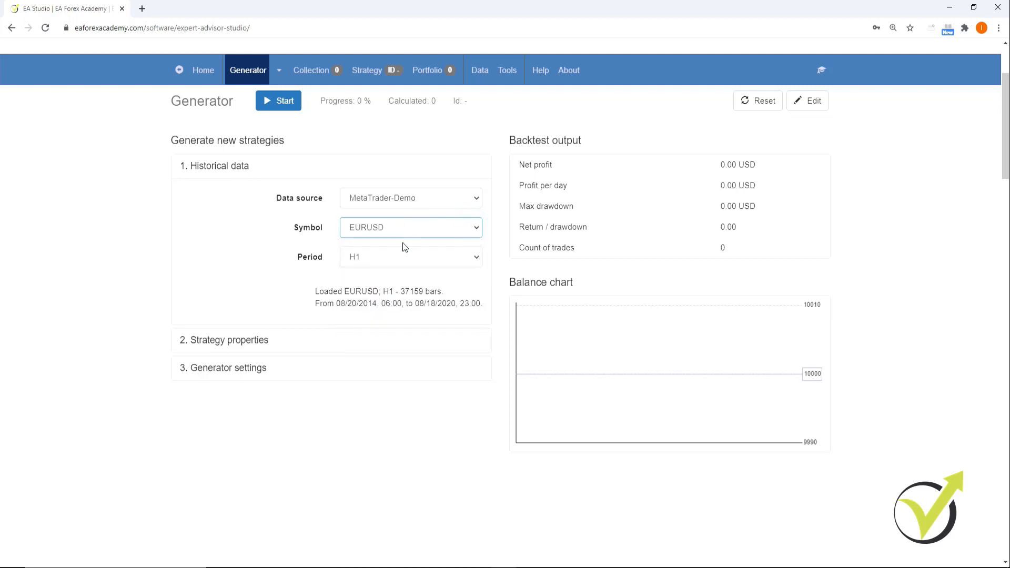
mouse_move(421, 272)
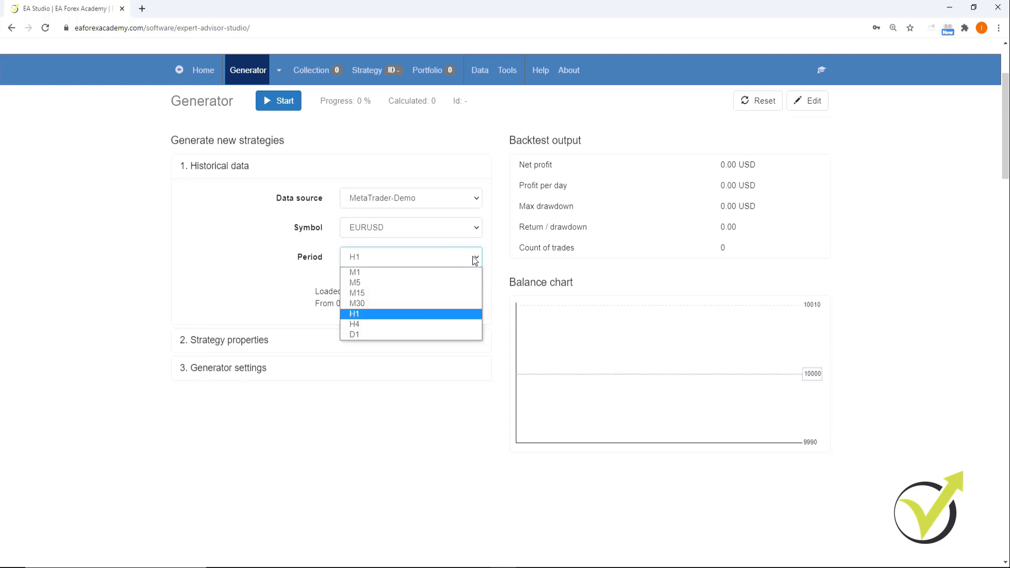
left_click(355, 313)
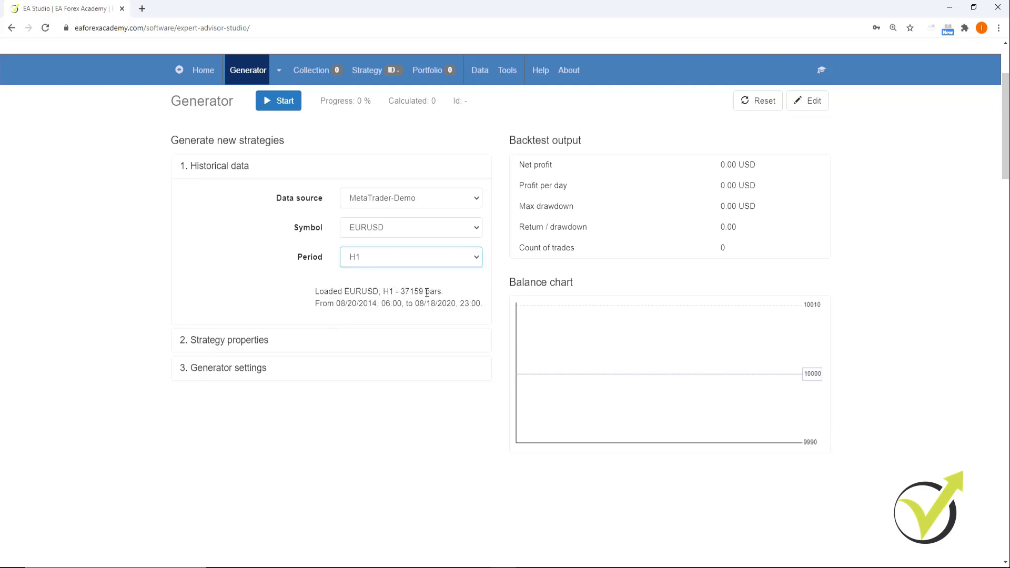
mouse_move(344, 315)
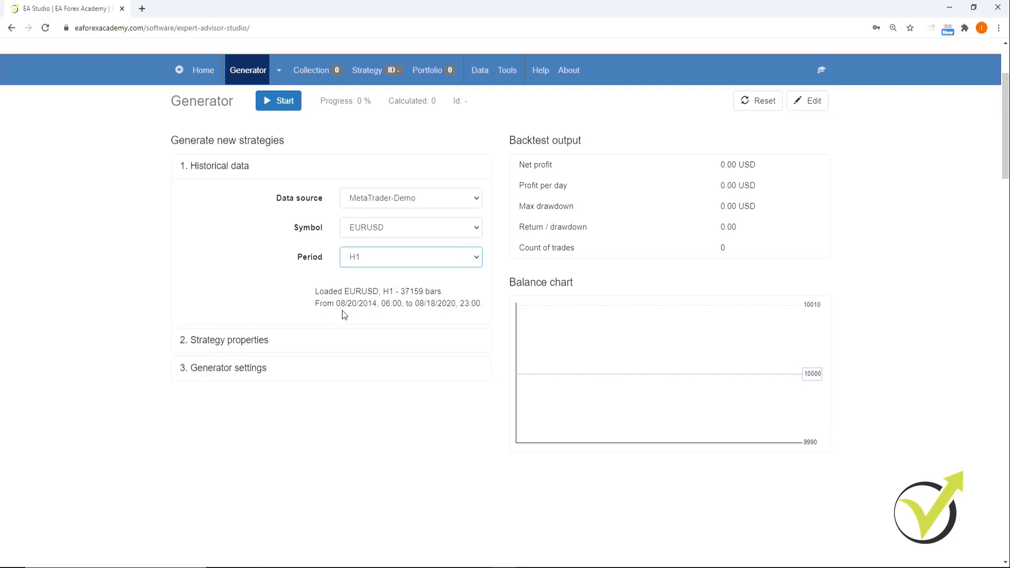
mouse_move(297, 324)
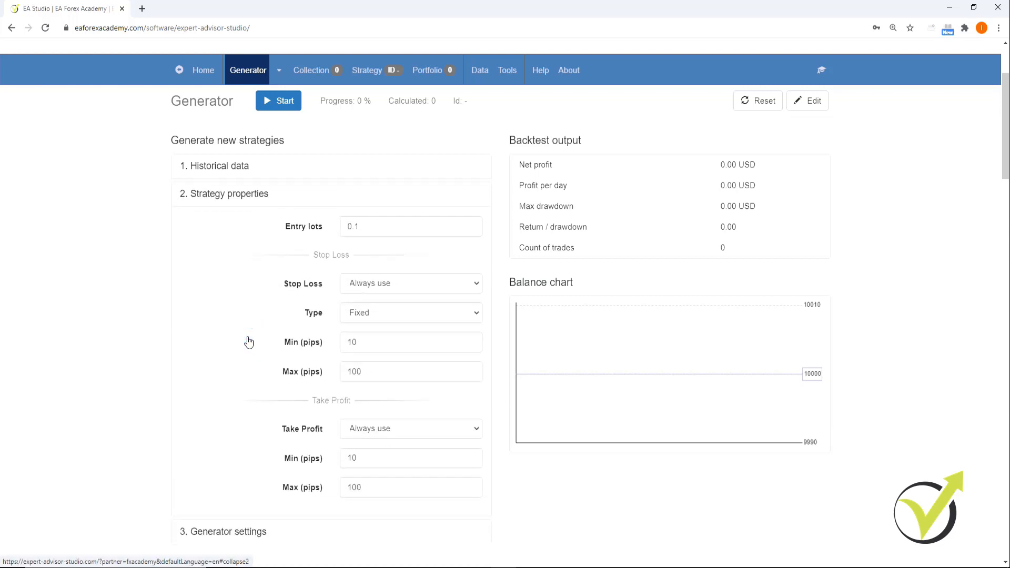
Expand Strategy properties, keeping a Fixed stop loss and Always-used take profit, 10–100 pips
left_click(420, 226)
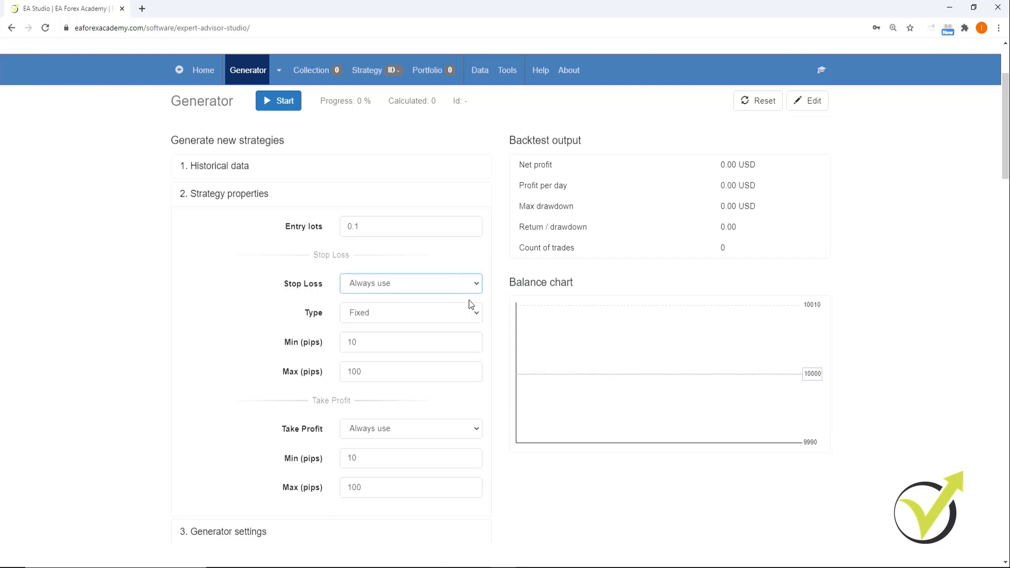
left_click(411, 313)
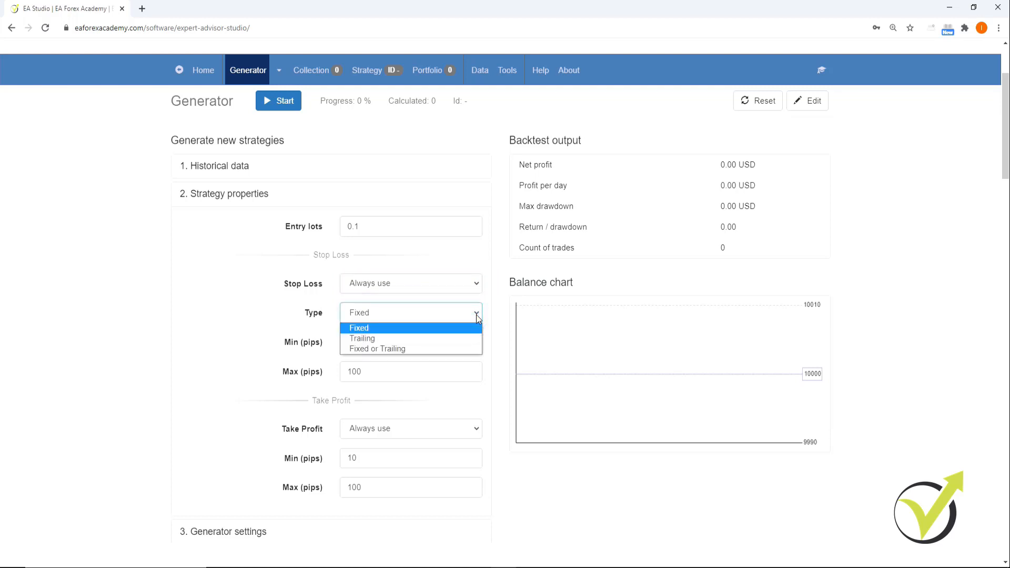
left_click(359, 328)
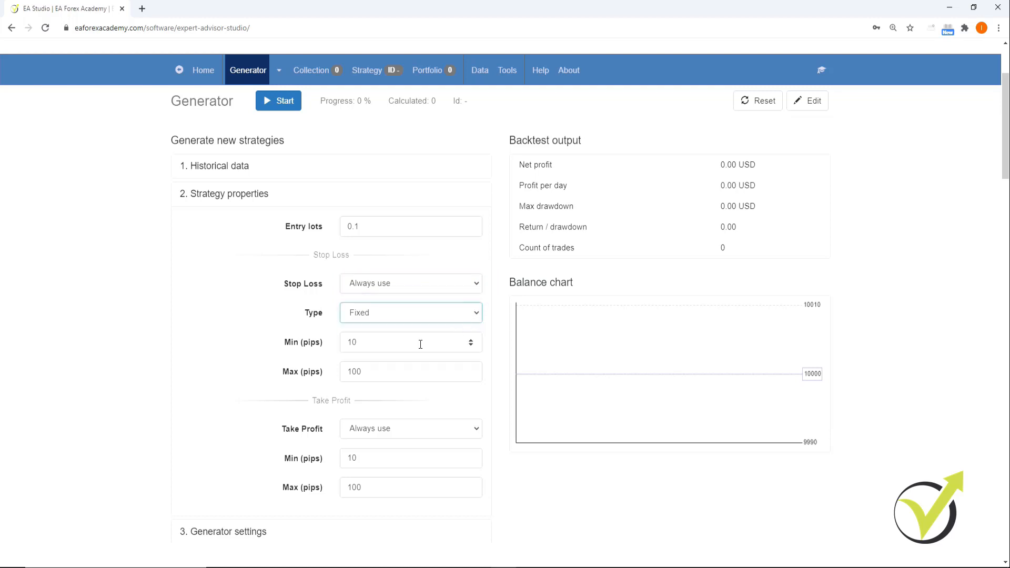
mouse_move(375, 343)
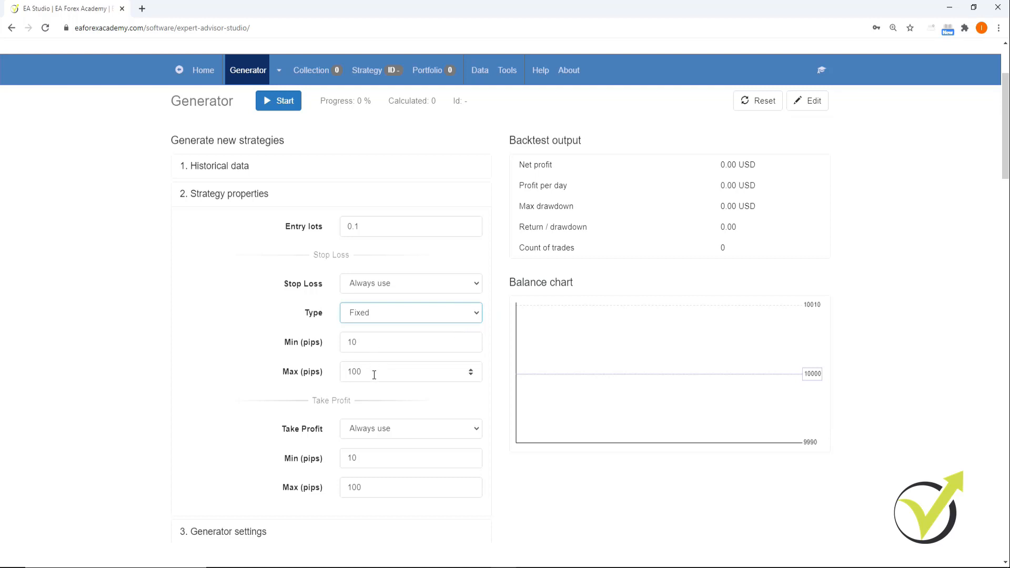
mouse_move(377, 435)
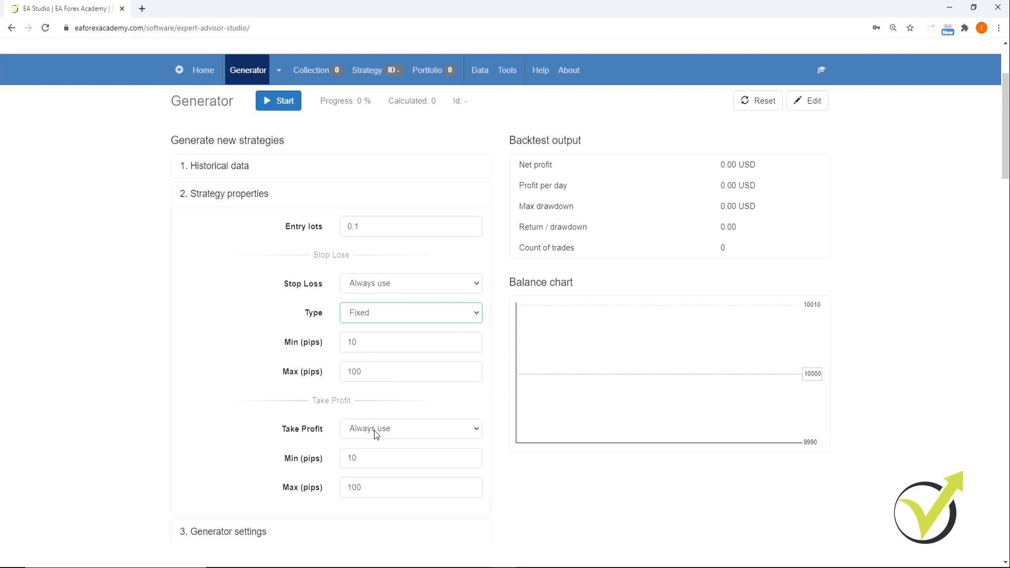
left_click(411, 429)
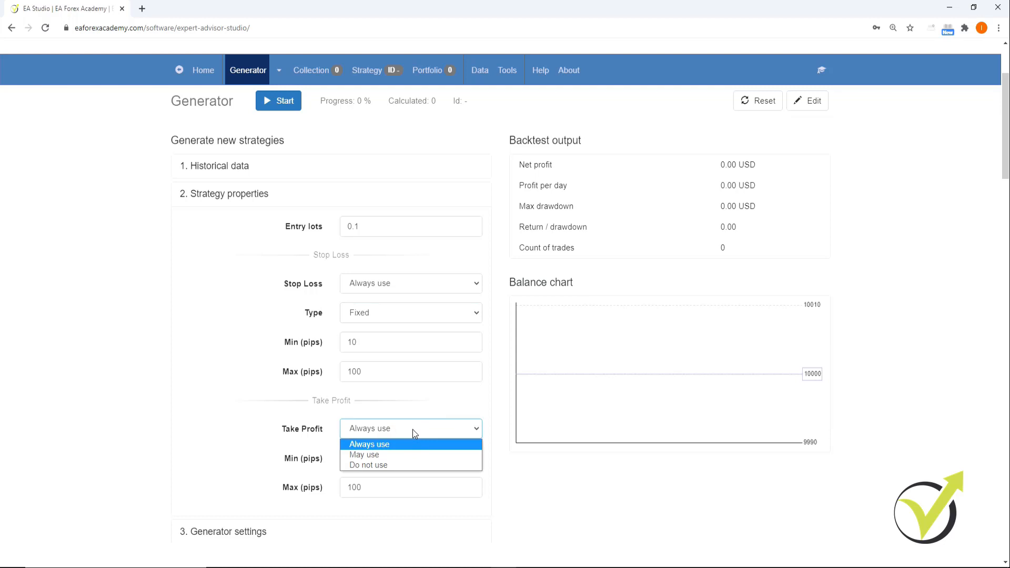
left_click(369, 445)
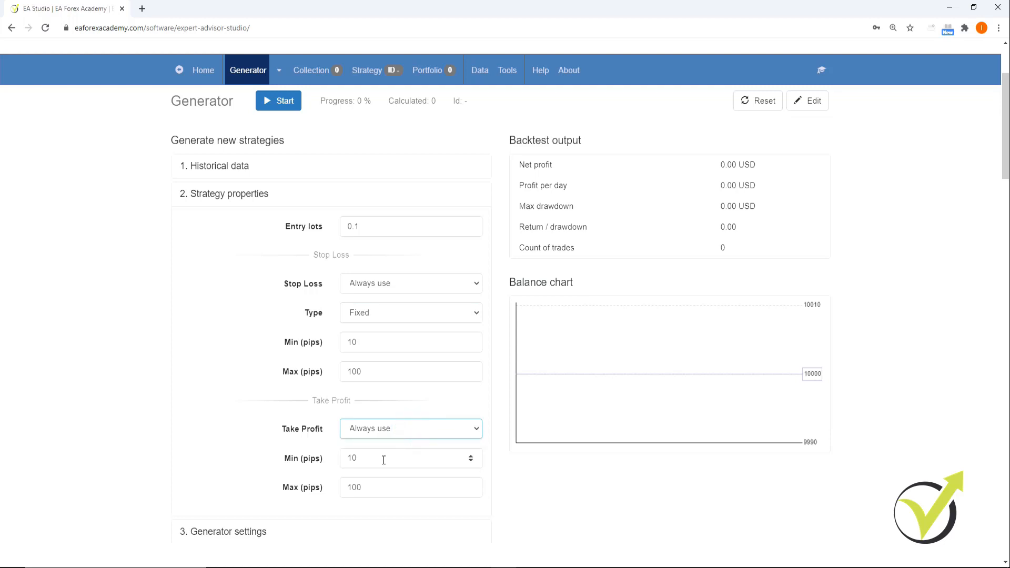
mouse_move(296, 535)
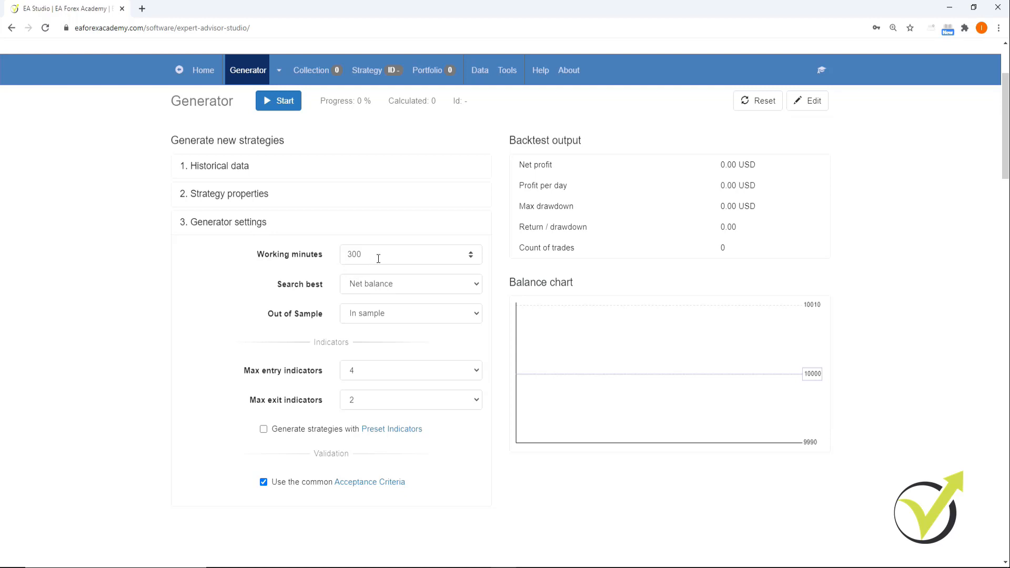
mouse_move(478, 288)
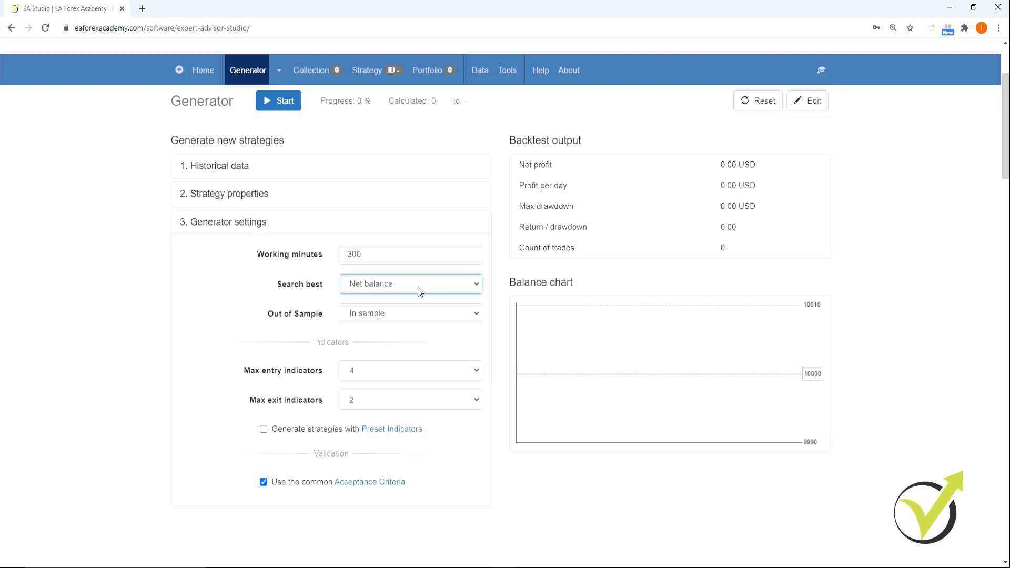
mouse_move(413, 321)
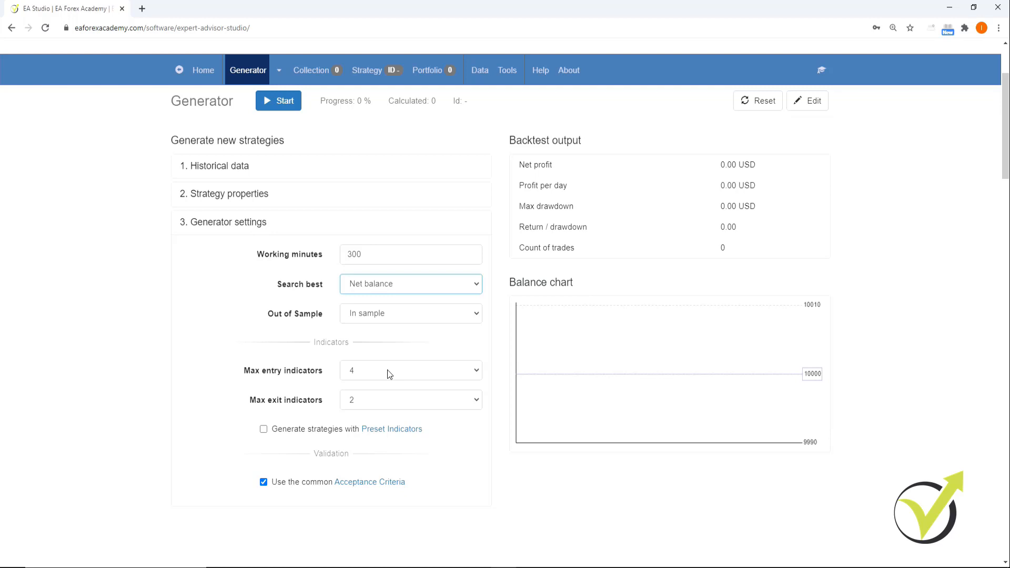
mouse_move(373, 404)
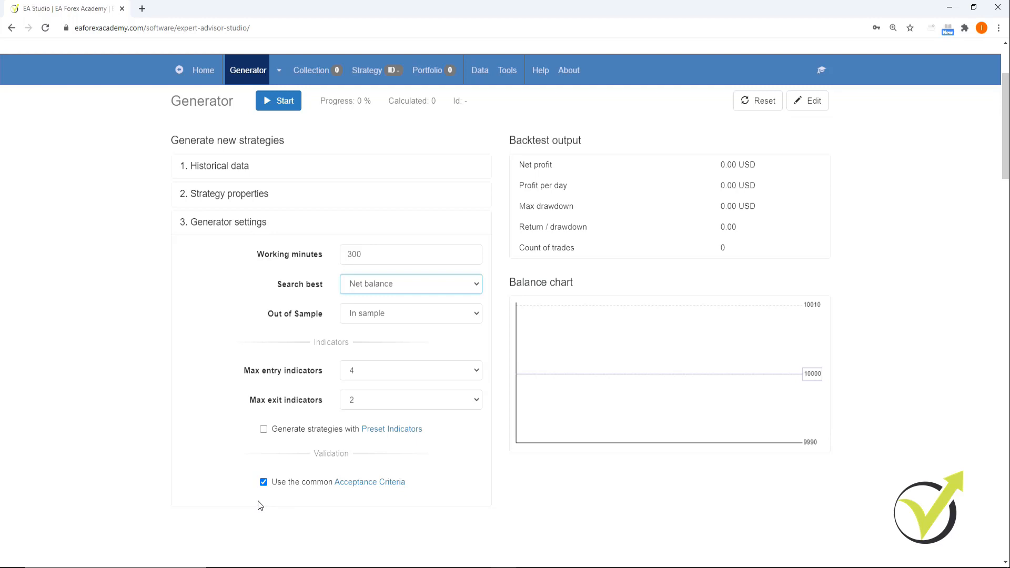
mouse_move(263, 493)
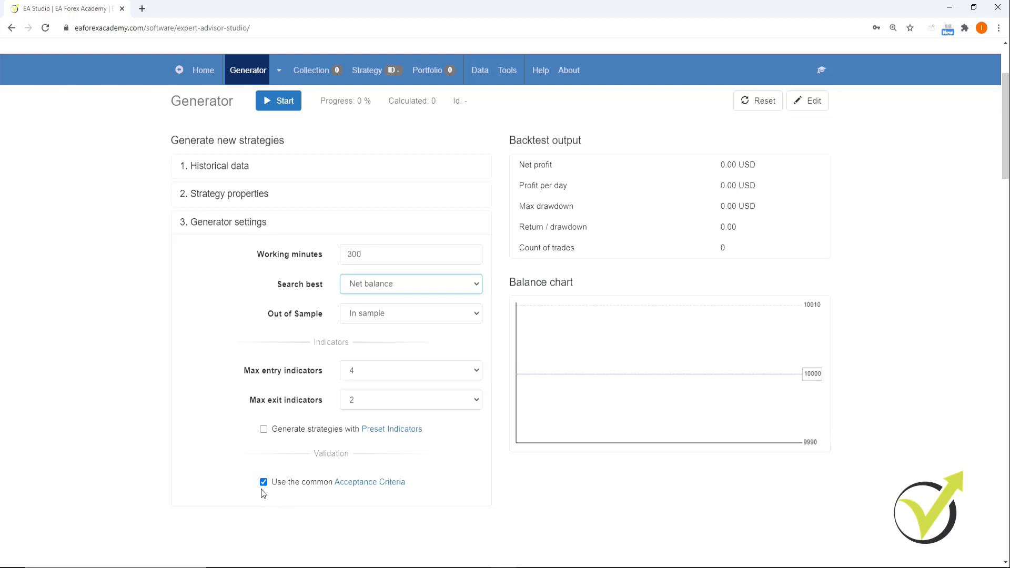
mouse_move(374, 487)
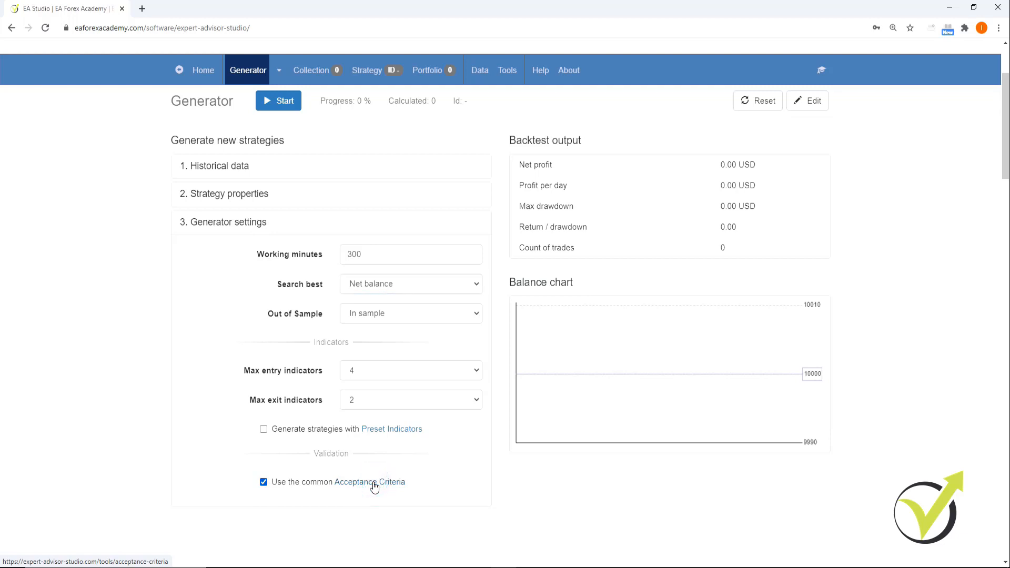
left_click(370, 482)
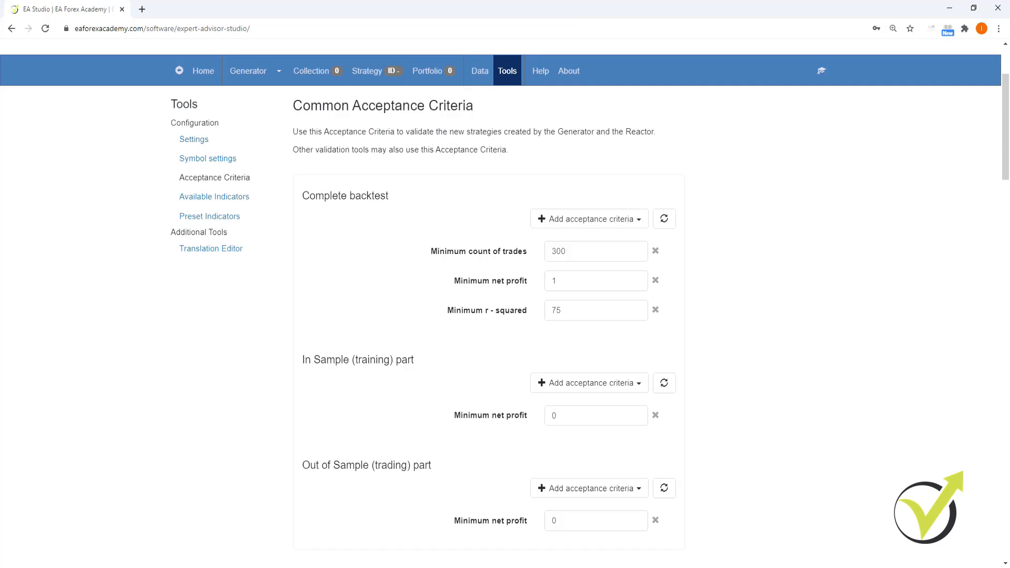
mouse_move(460, 364)
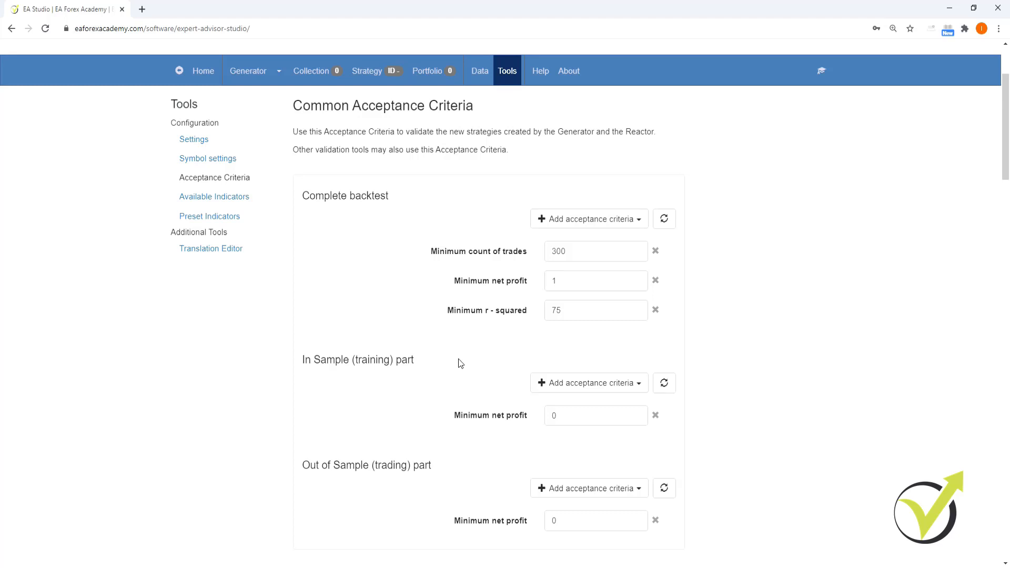
mouse_move(450, 251)
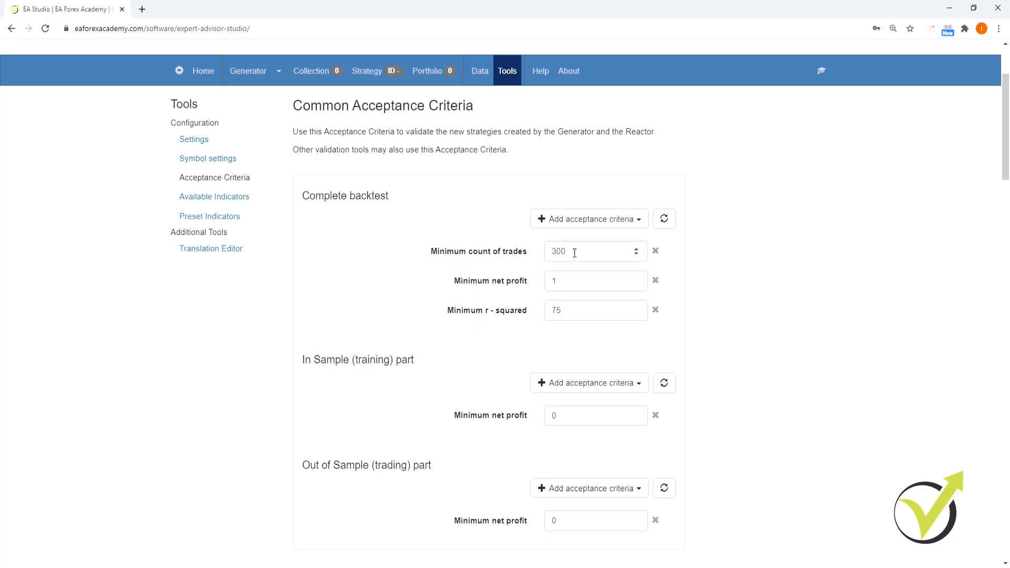
mouse_move(452, 307)
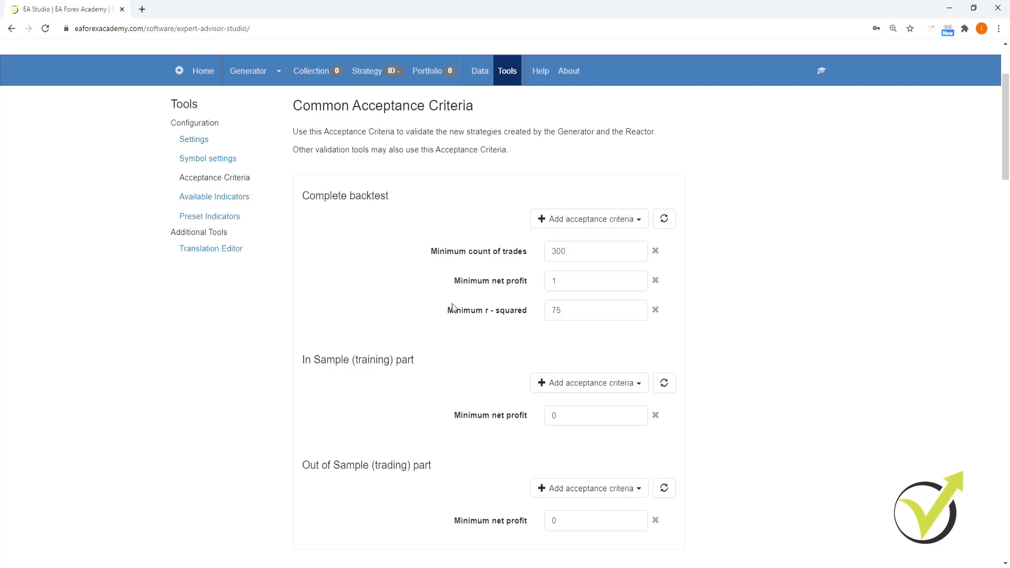
mouse_move(423, 330)
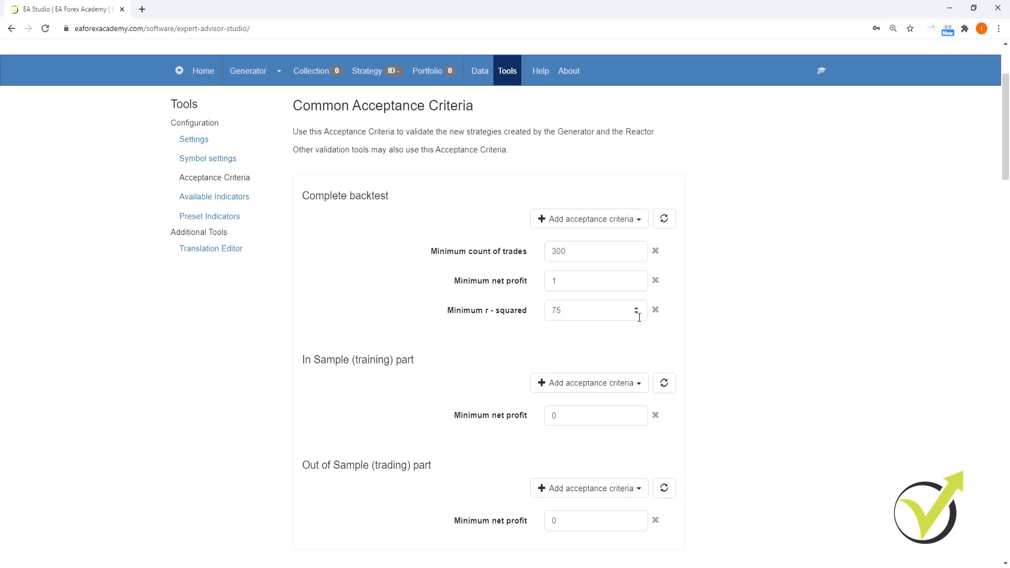
Remove minimum net profit and r-squared criteria, and add minimum profit factor 1.2
left_click(655, 281)
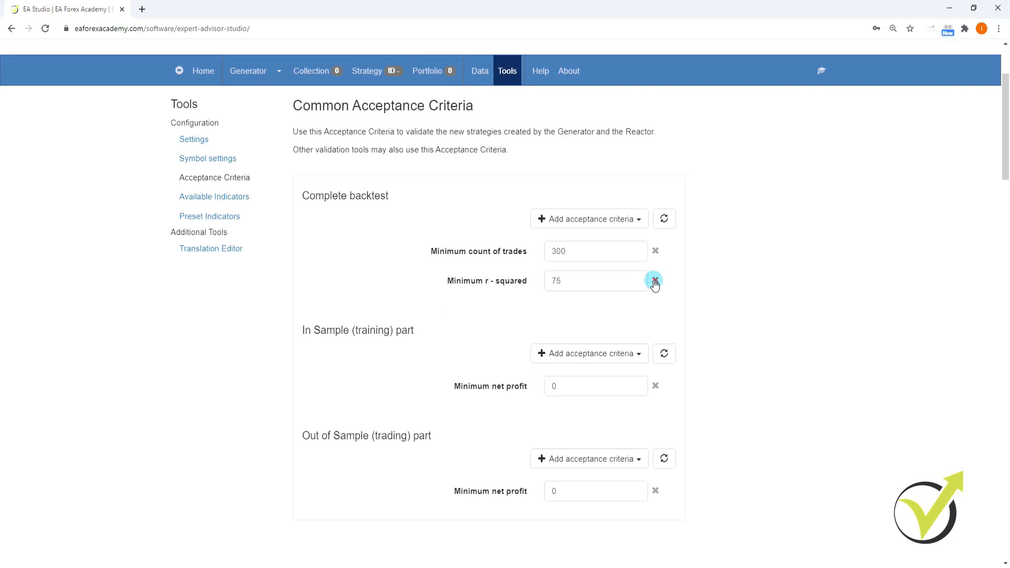
left_click(655, 281)
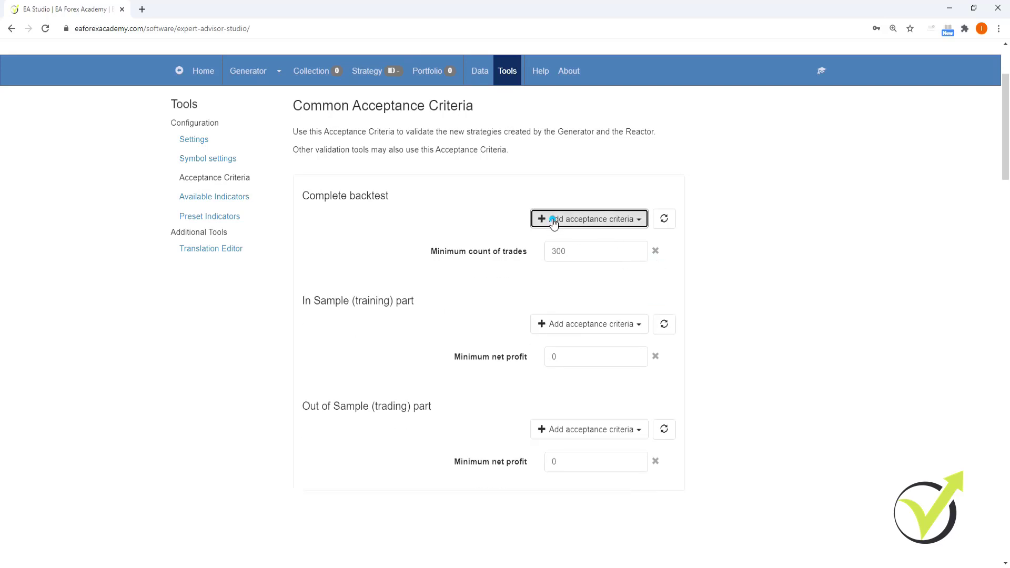
left_click(587, 219)
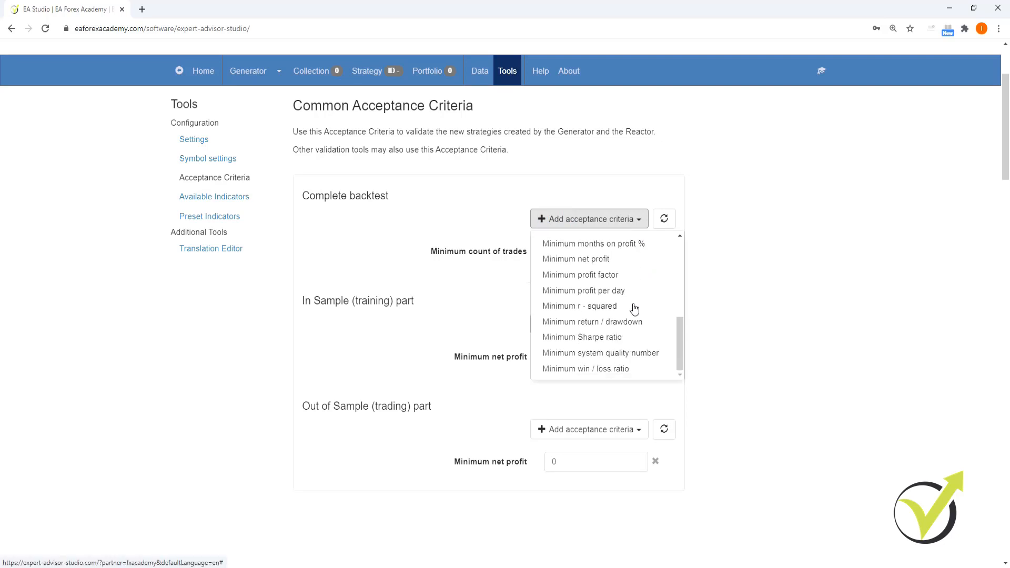
mouse_move(613, 327)
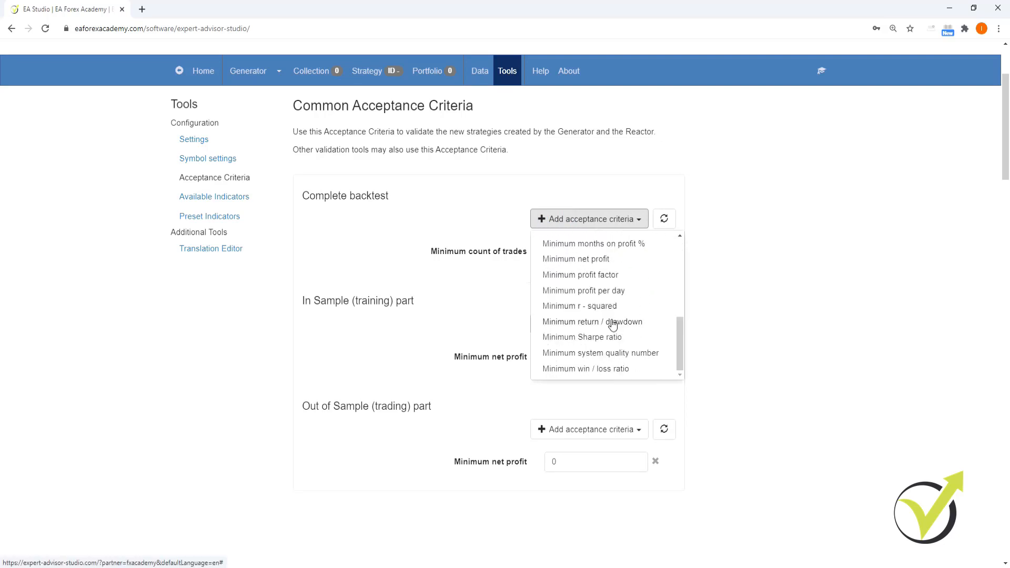
mouse_move(599, 278)
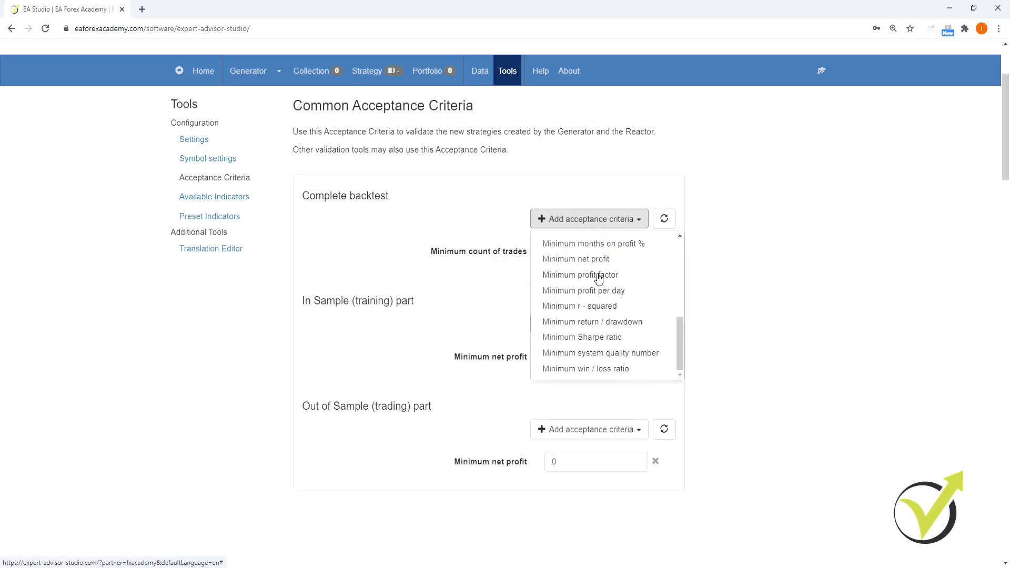
left_click(580, 274)
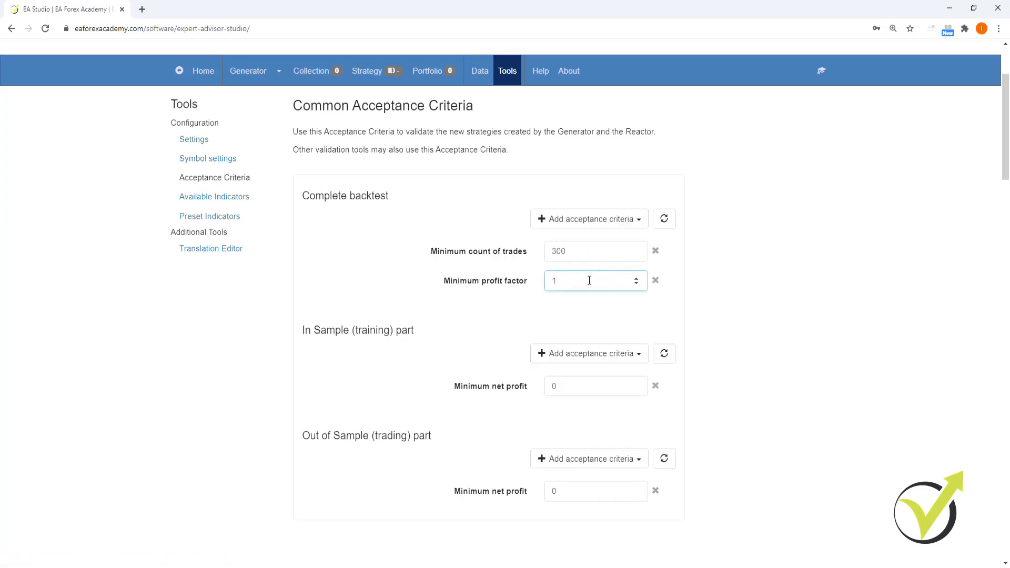
type("1.2")
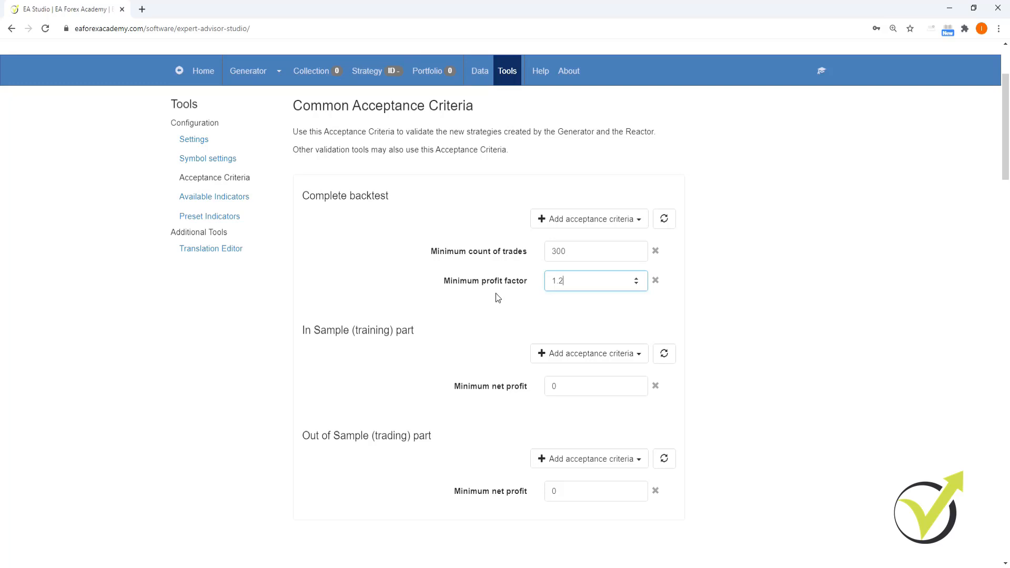
mouse_move(581, 252)
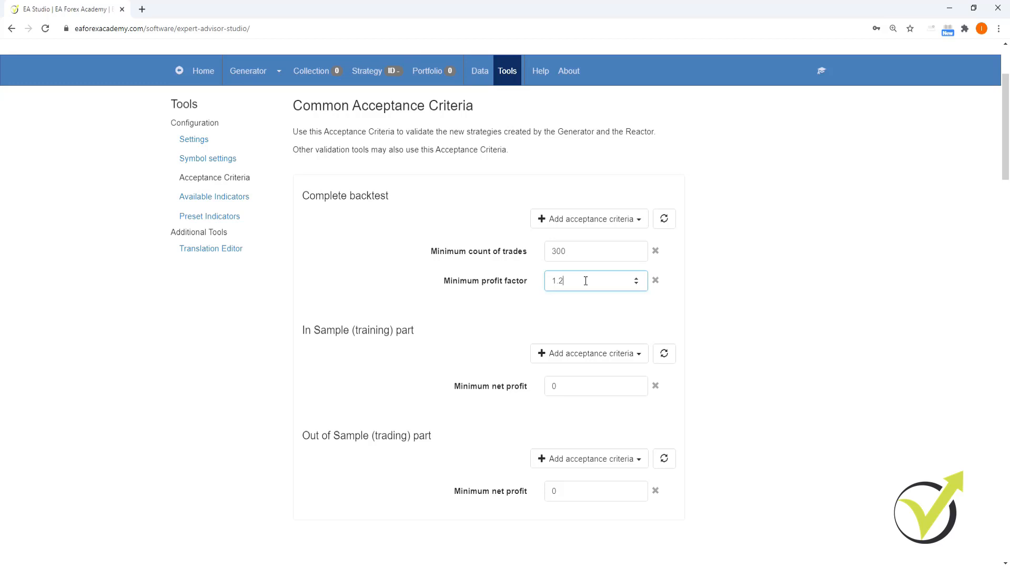
mouse_move(377, 444)
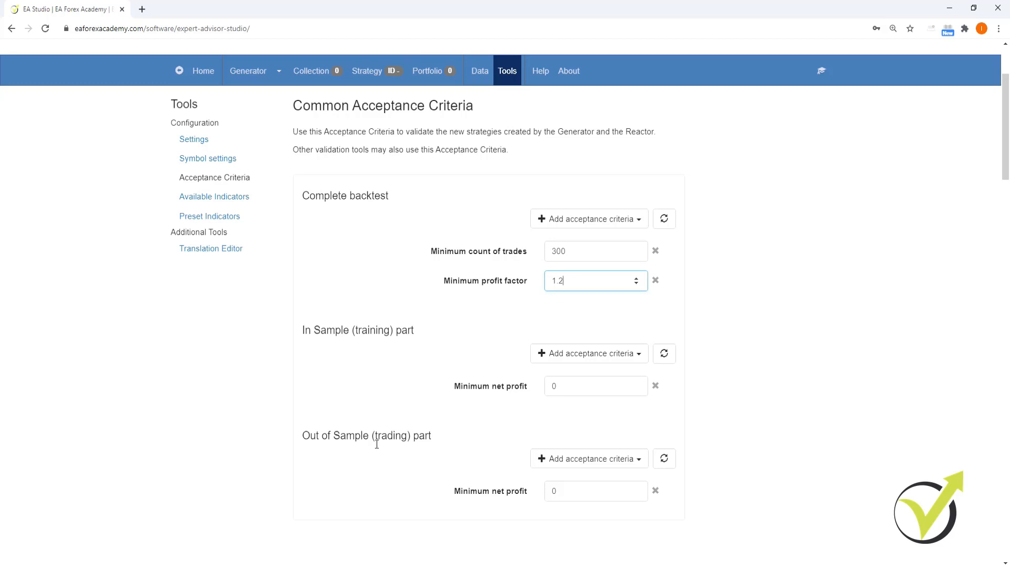
mouse_move(515, 393)
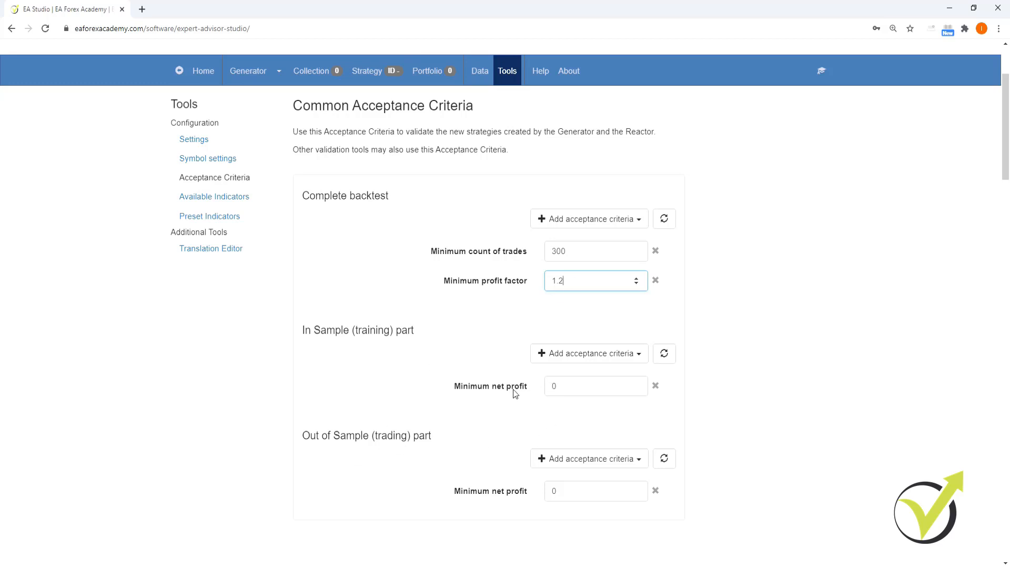
mouse_move(301, 128)
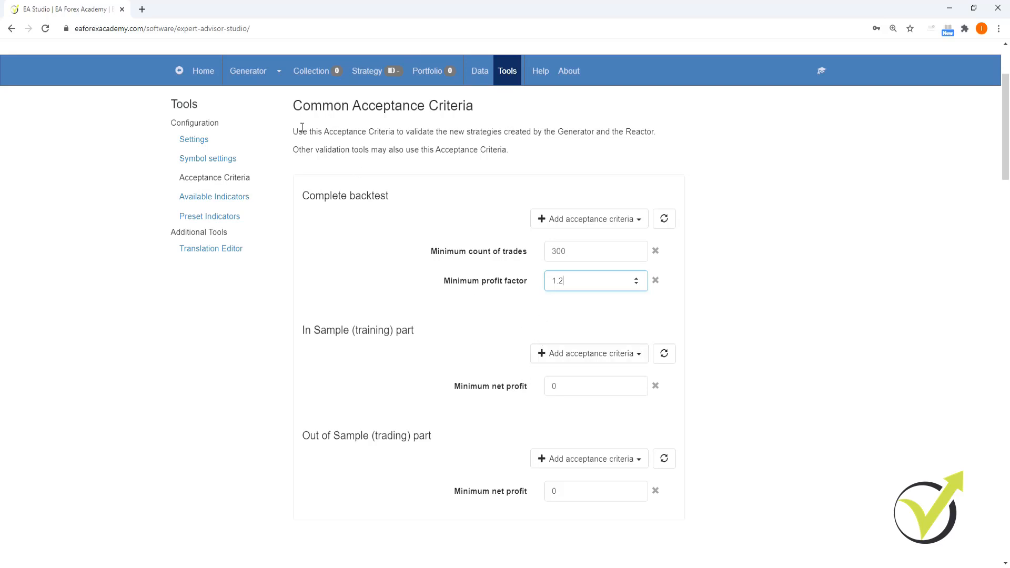
Start the MetaTrader-Demo EURUSD H1 generator from the Generator tab
left_click(248, 71)
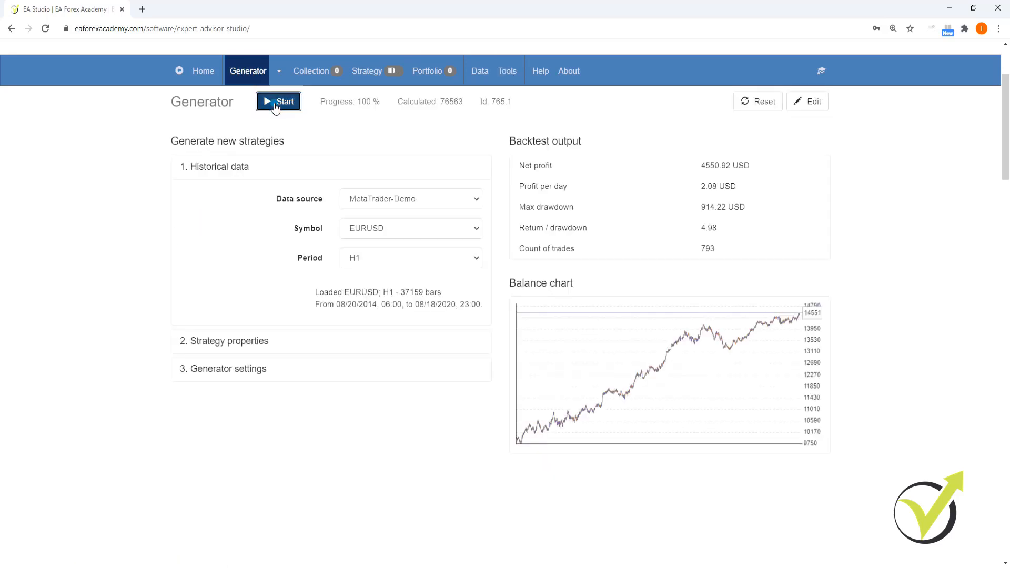
left_click(278, 101)
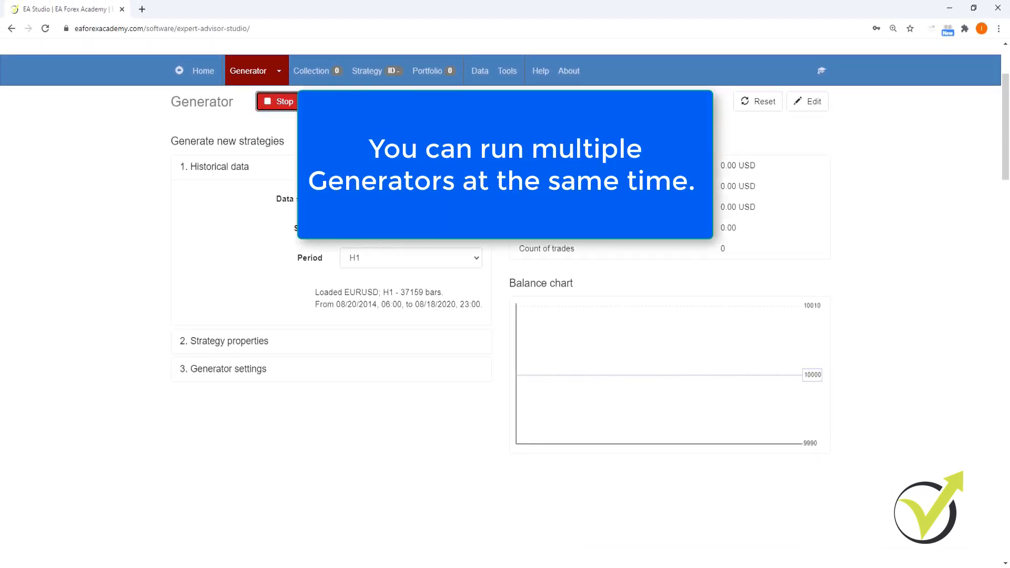
mouse_move(118, 290)
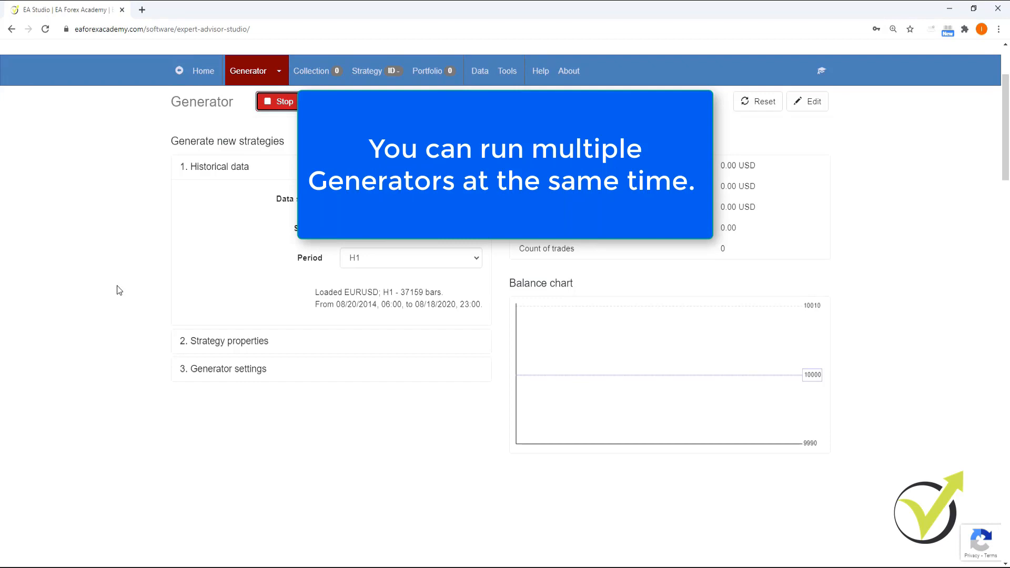
mouse_move(113, 289)
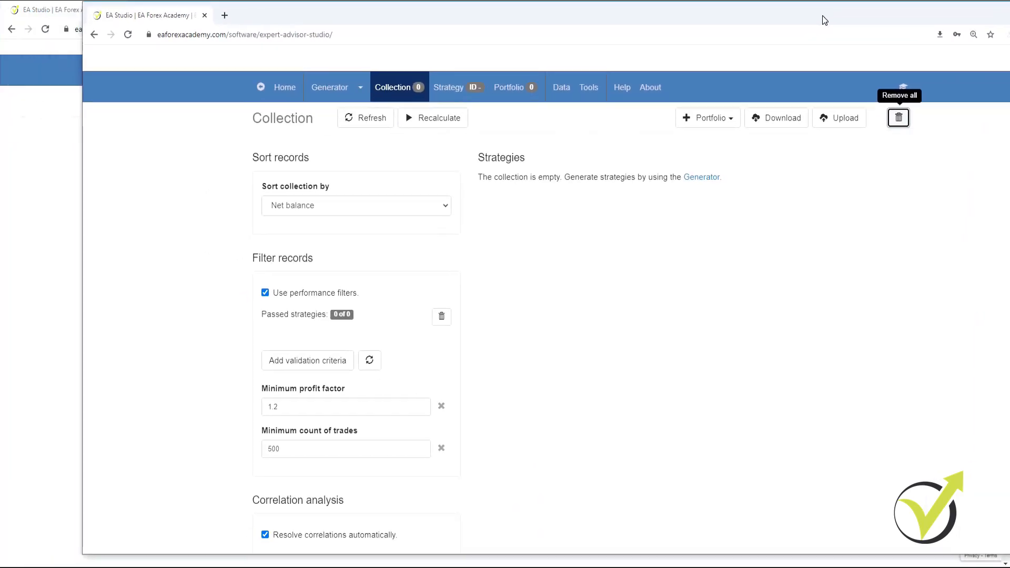
mouse_move(338, 96)
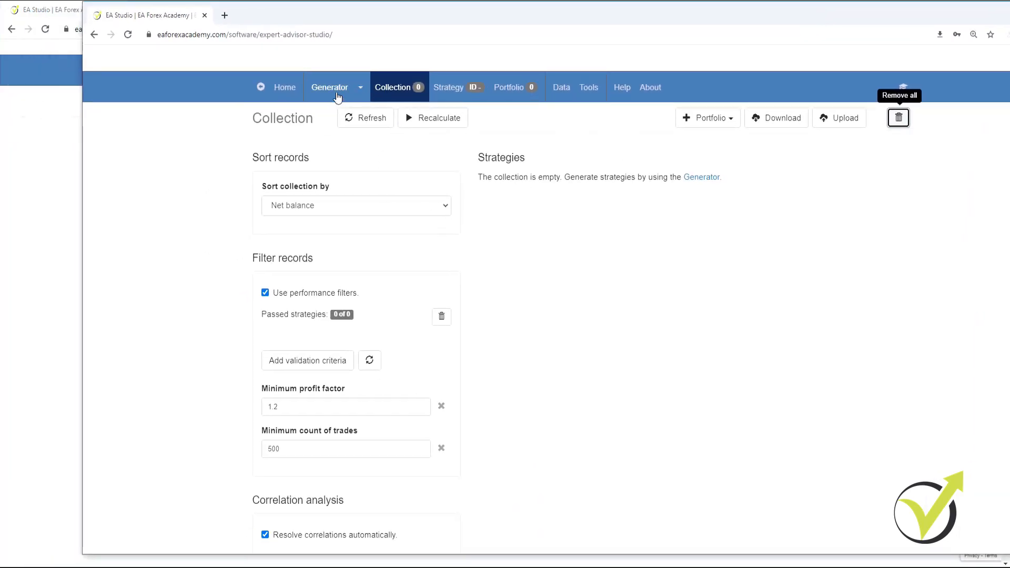
Open the Generator in the second browser window
left_click(330, 87)
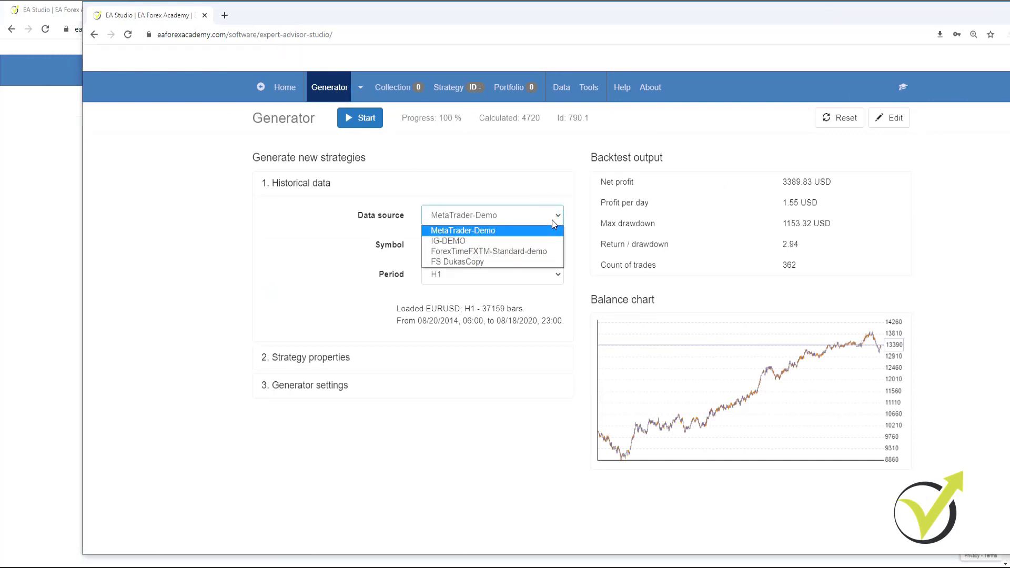
Switch the data source to IG-DEMO, check settings and acceptance criteria, then return to Generator
left_click(448, 240)
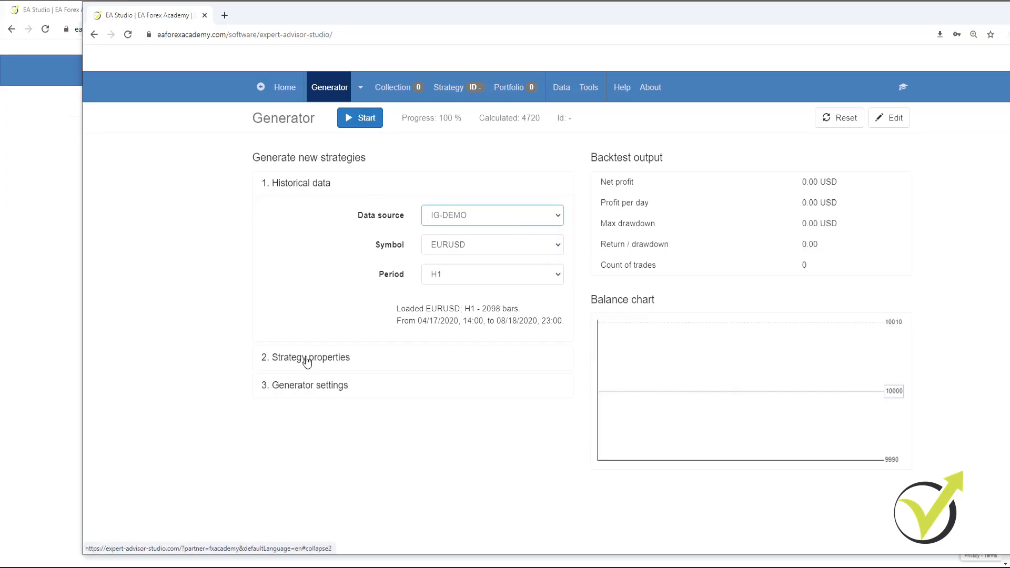
left_click(311, 357)
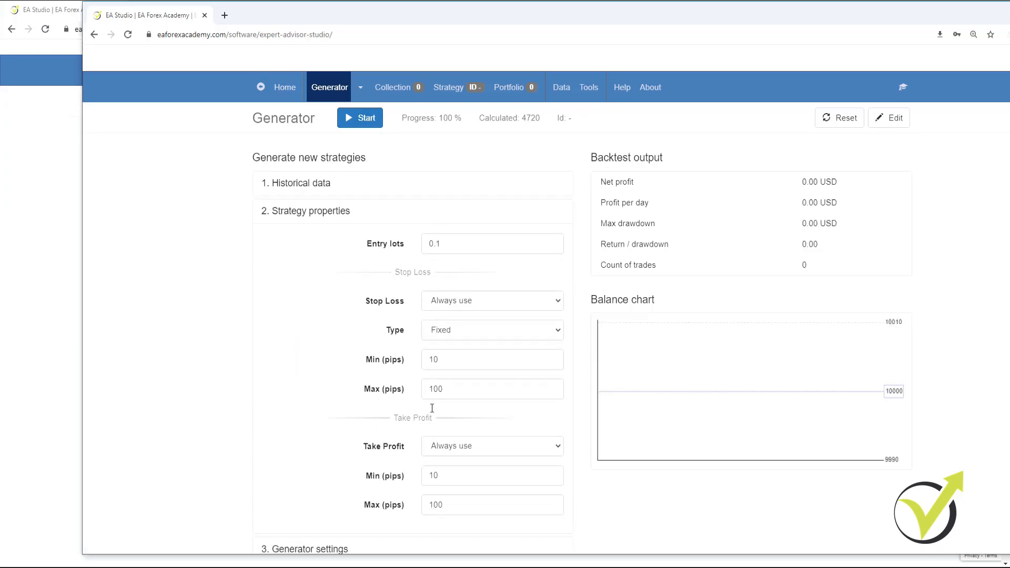
left_click(310, 211)
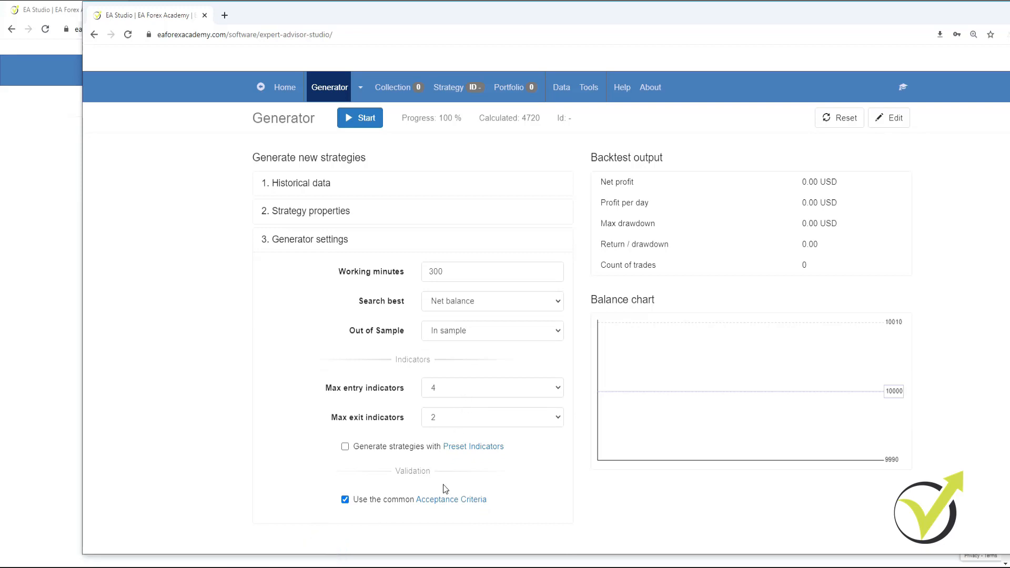
left_click(451, 499)
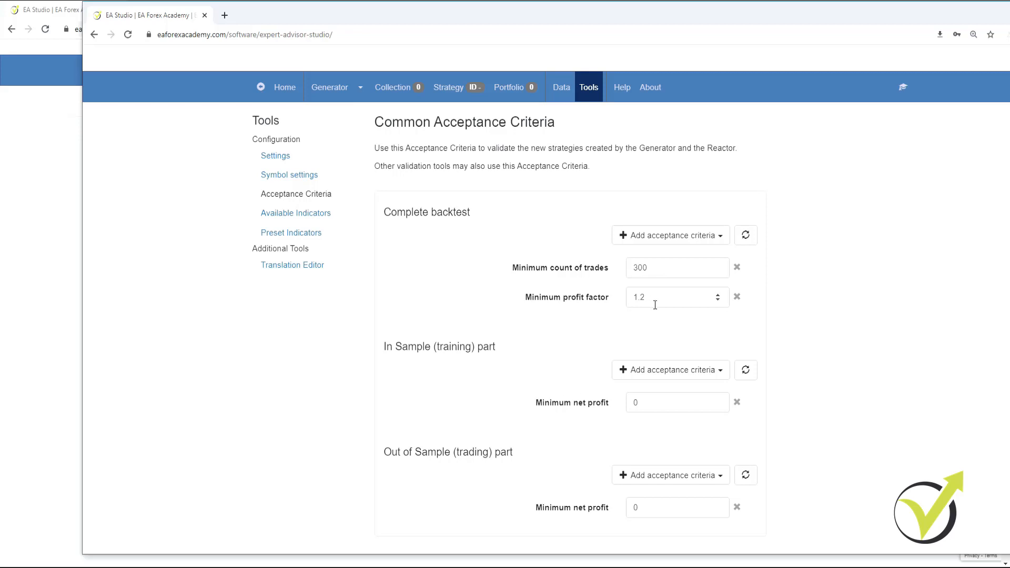
left_click(330, 87)
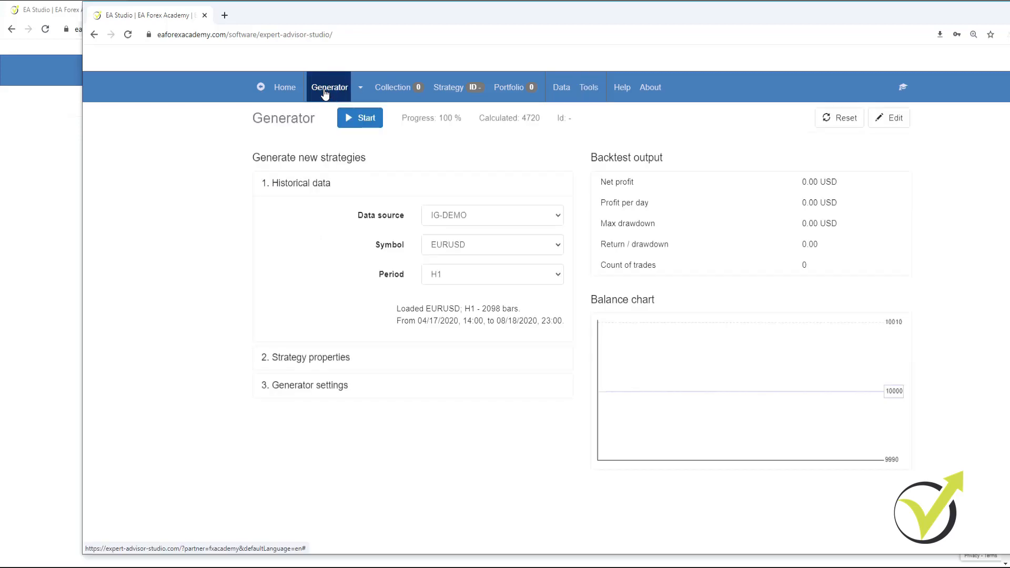
mouse_move(345, 137)
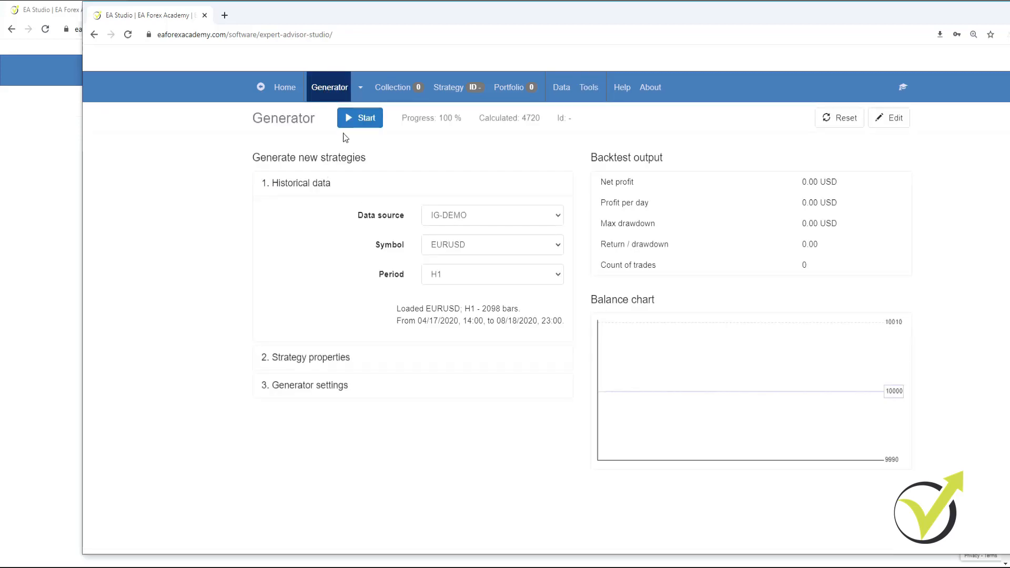
Start the IG-DEMO EURUSD H1 generator in the second window
left_click(360, 117)
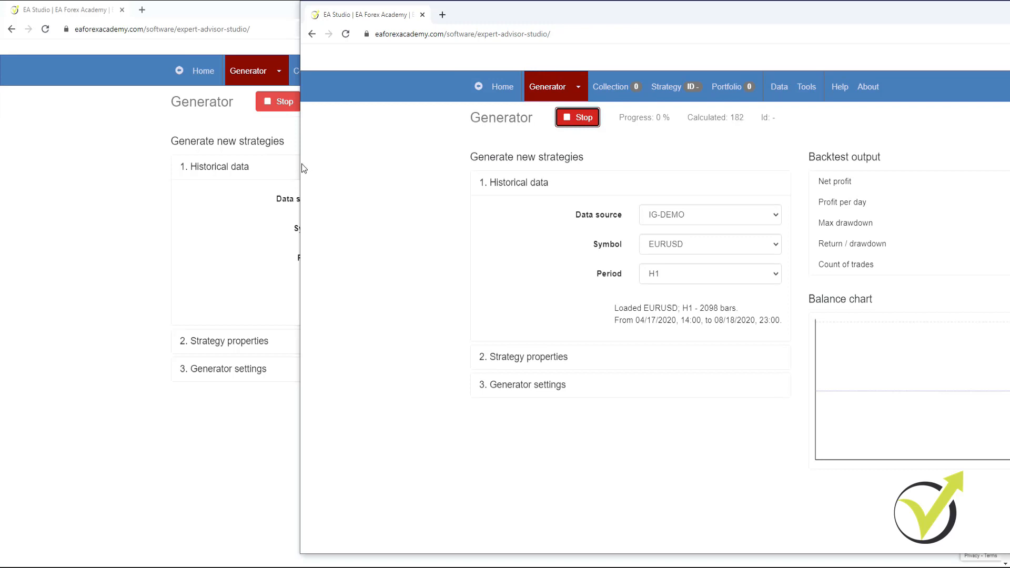
mouse_move(297, 169)
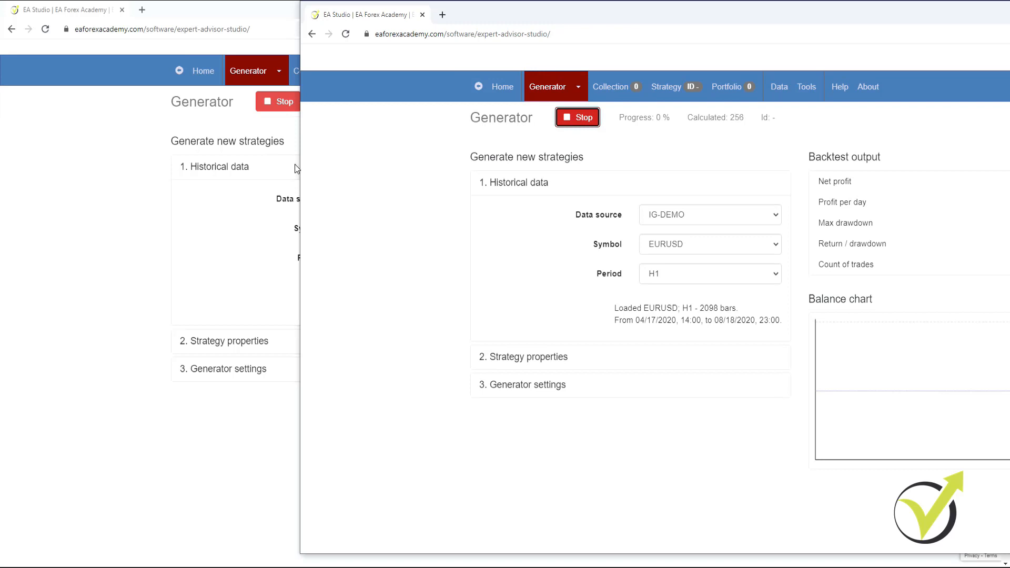
mouse_move(416, 130)
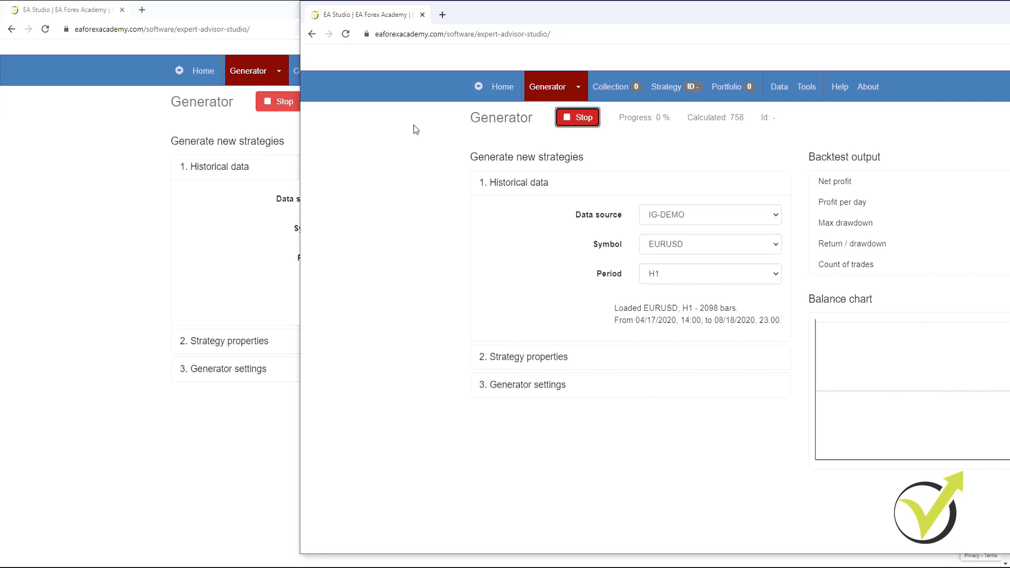